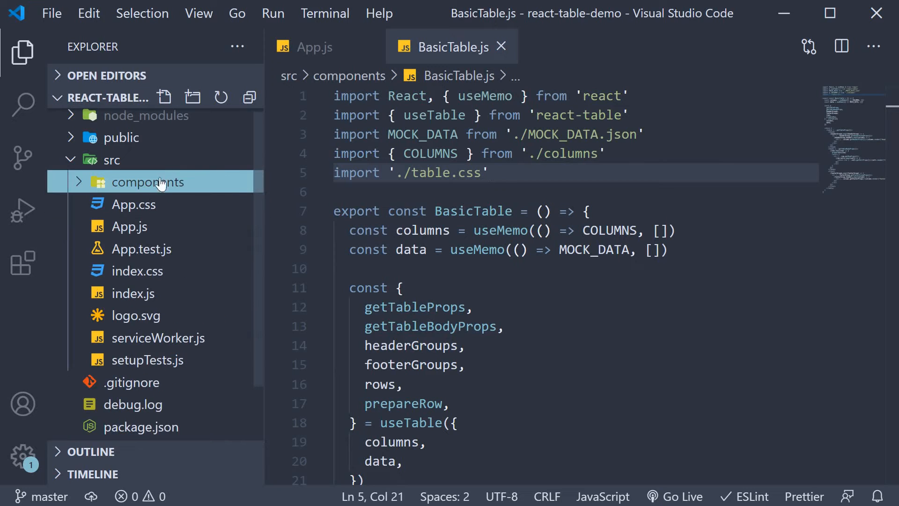
Add a new RowSelection.js file under components, filled with the BasicTable.js code.
click(164, 97)
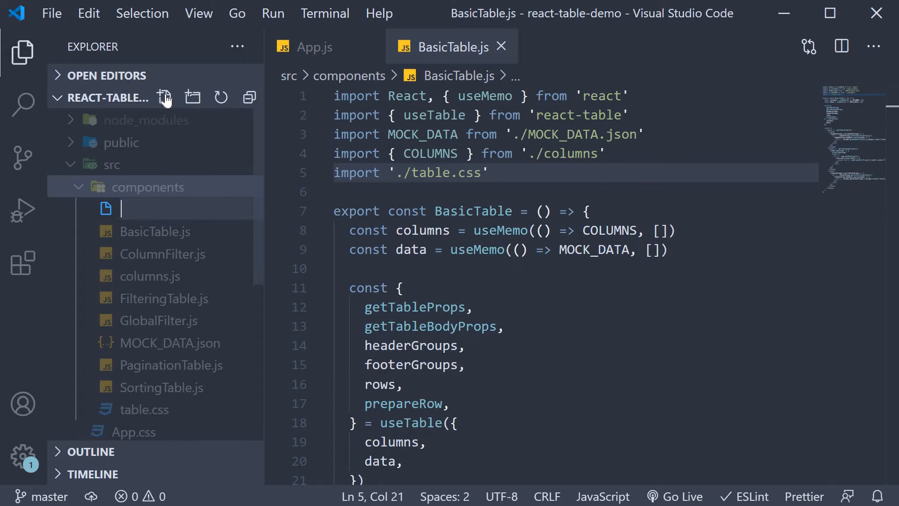
text(R)
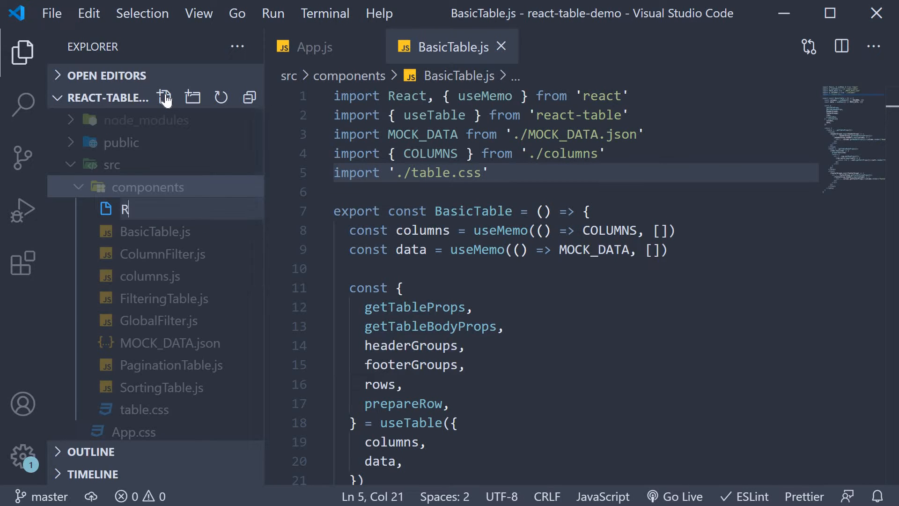
text(owSelection.)
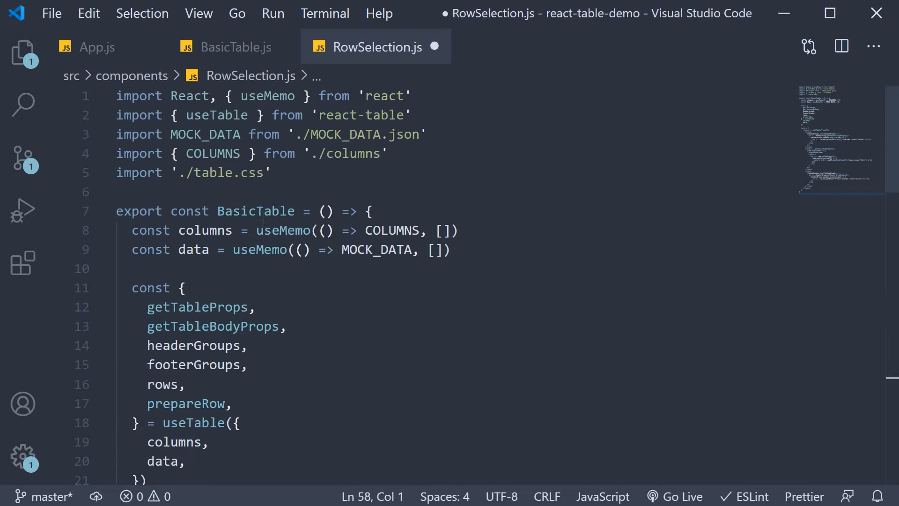
Rename BasicTable to RowSelection and render firstPageRows = rows.slice(0,10) in the table body.
click(263, 211)
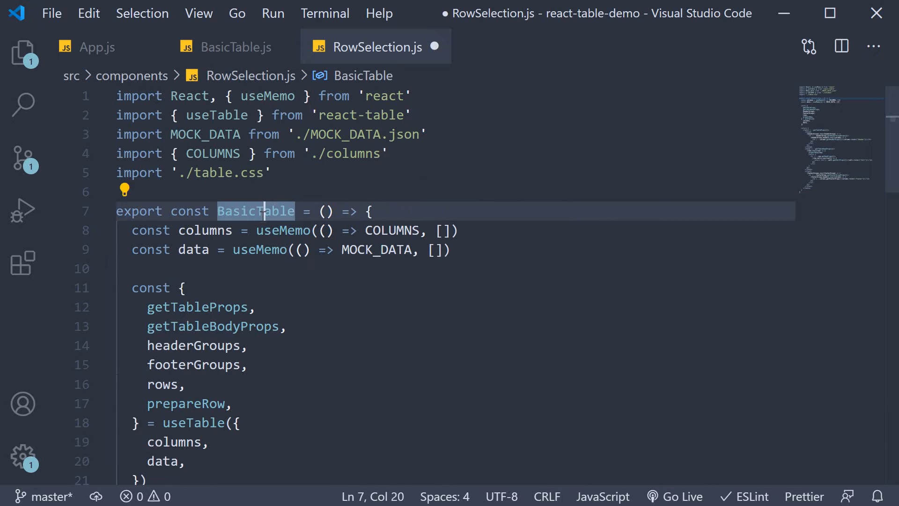
text(RowSelection)
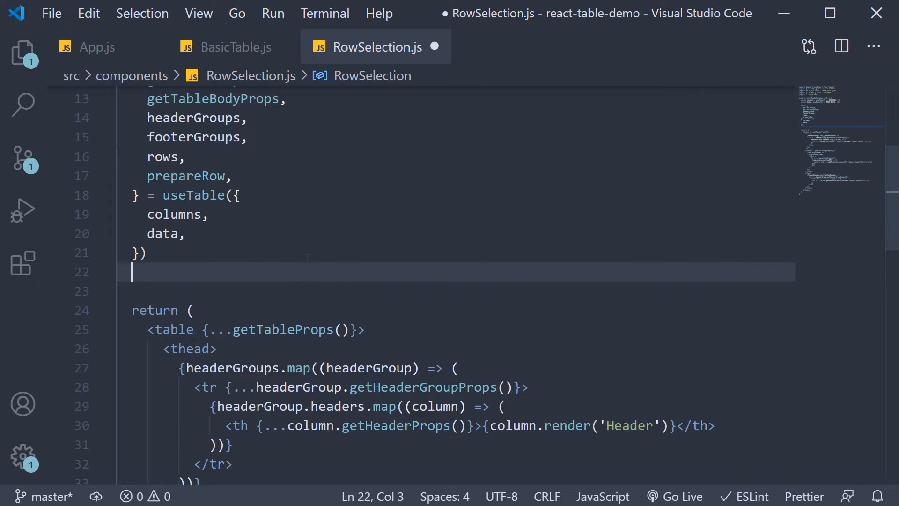
text(const firstPageR)
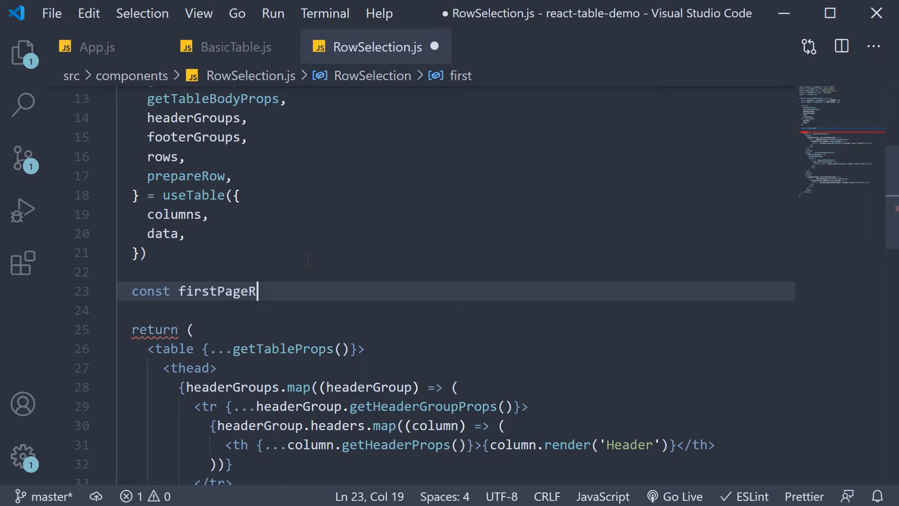
text(ows = n)
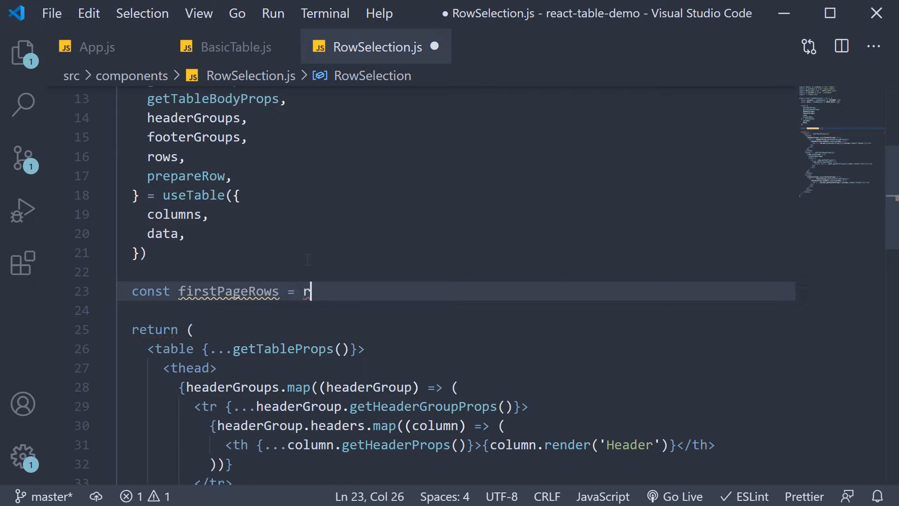
text(ows.sli)
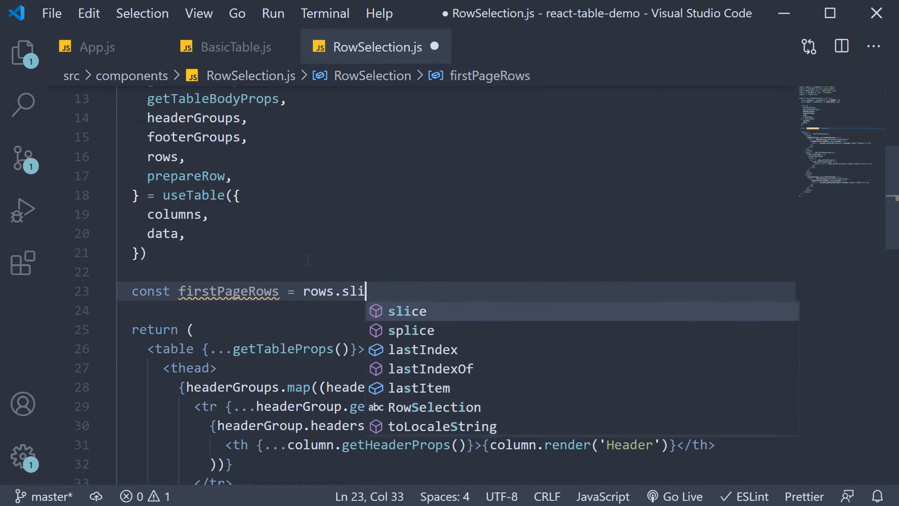
text(ce(0,10)
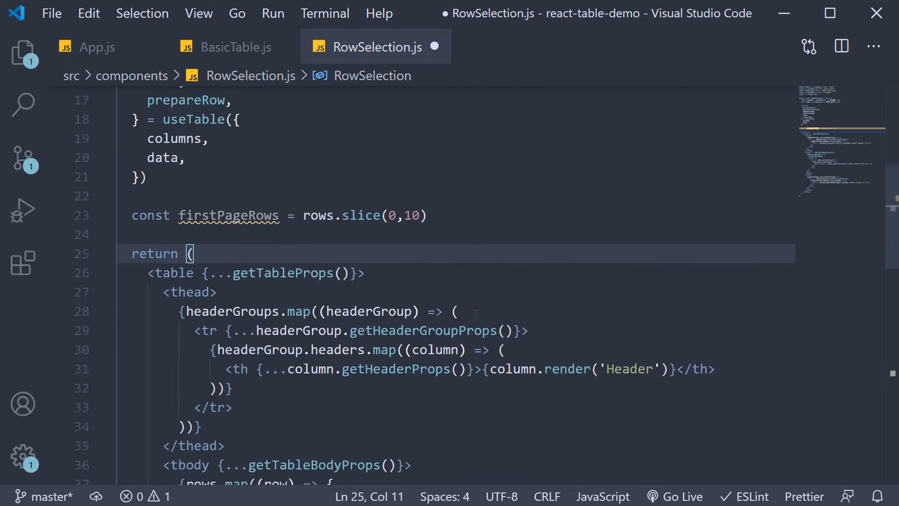
scroll(down, 3)
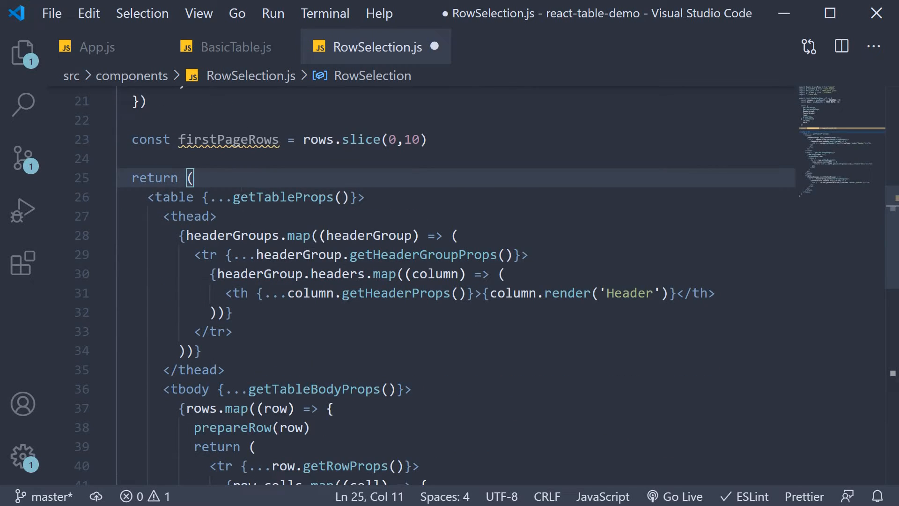
double_click(228, 139)
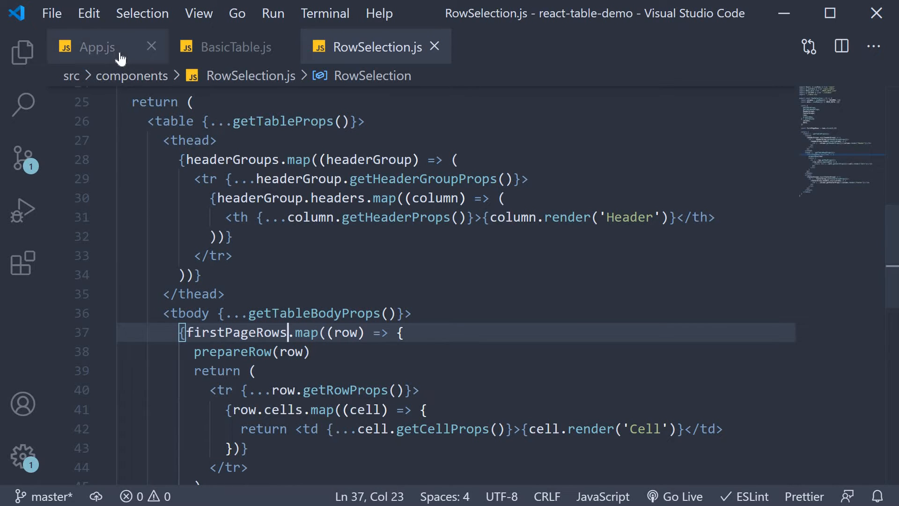
Render <RowSelection /> in App.js and check the ten-row table at localhost:3000.
click(92, 46)
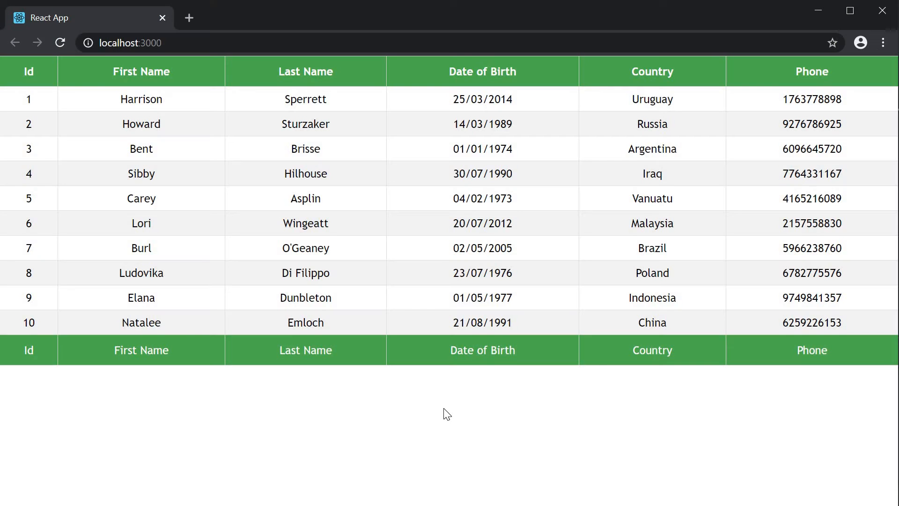
mouse_move(429, 293)
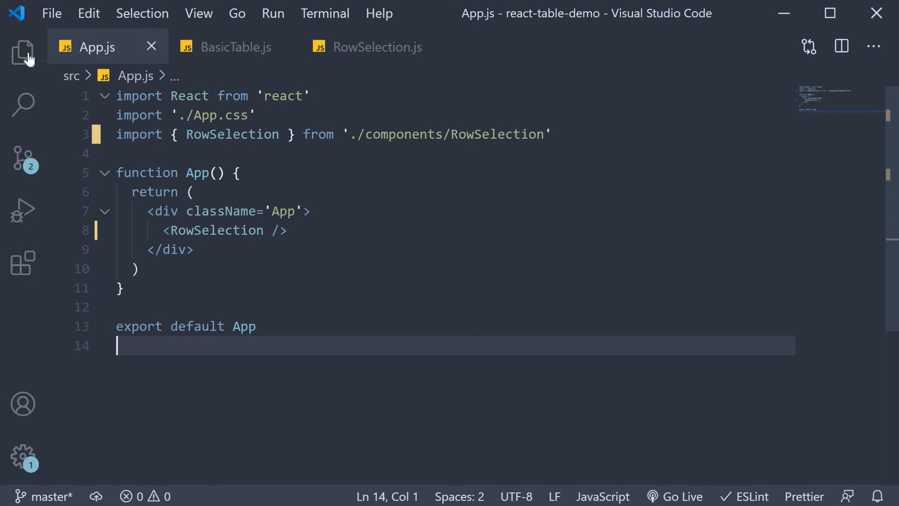
Add Checkbox.js to components, exporting a React.forwardRef checkbox that handles indeterminate state.
click(22, 53)
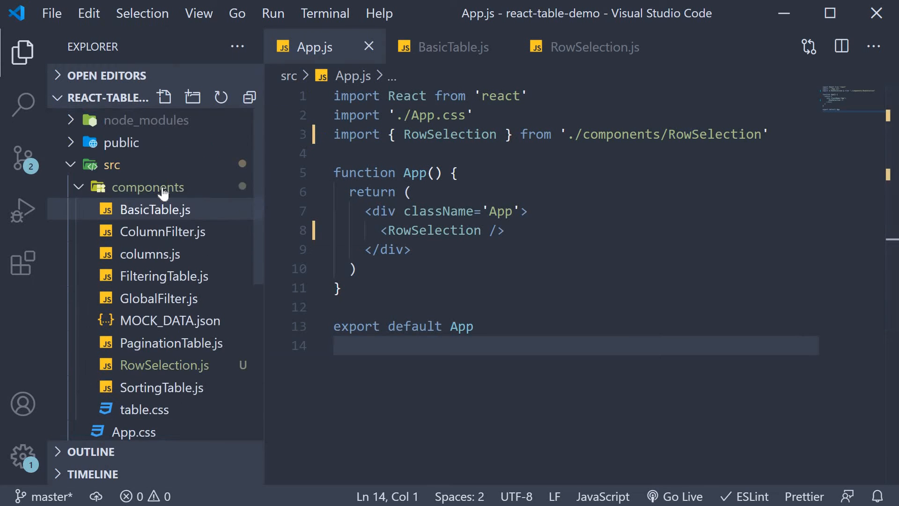
click(164, 97)
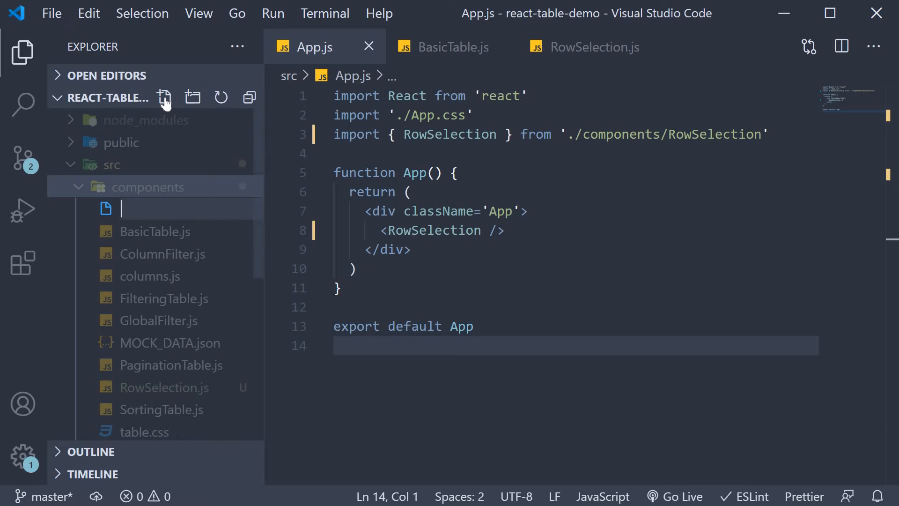
text(Check)
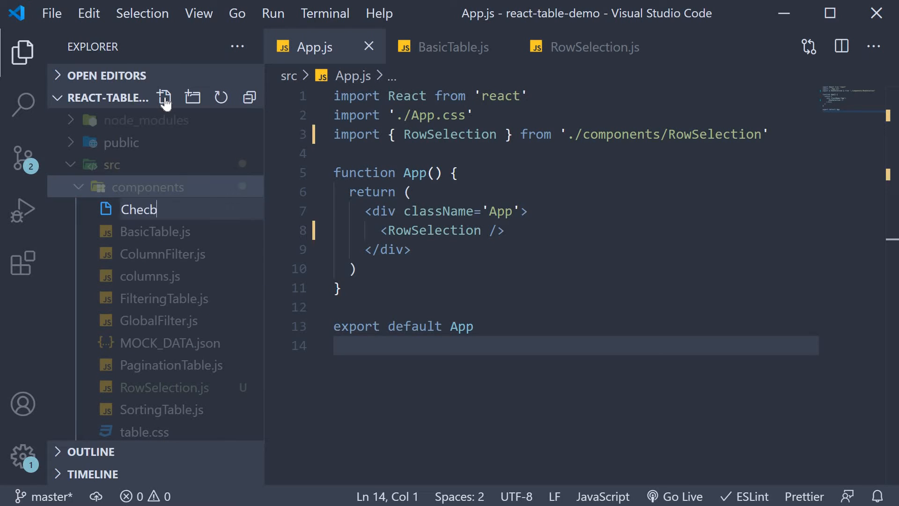
text(box.)
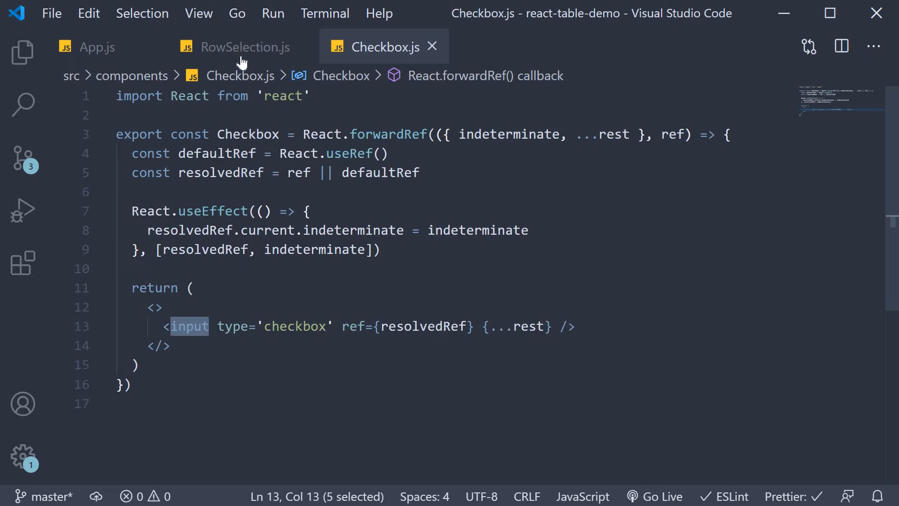
In RowSelection.js, pass useRowSelect to useTable and destructure selectedFlatRows.
click(245, 47)
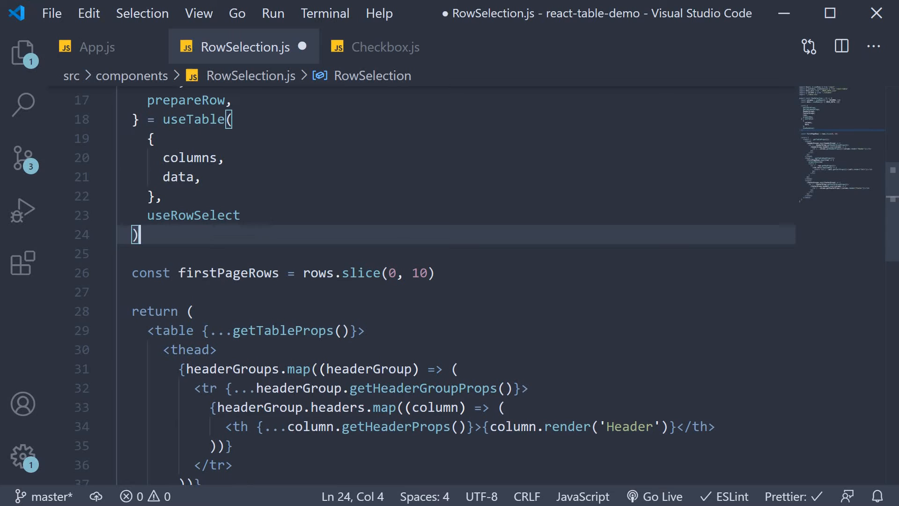
double_click(193, 366)
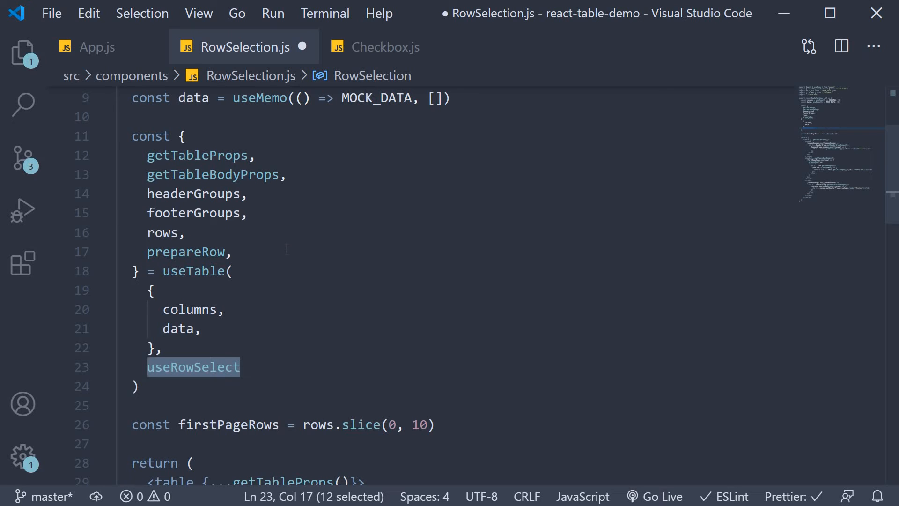
text(selected)
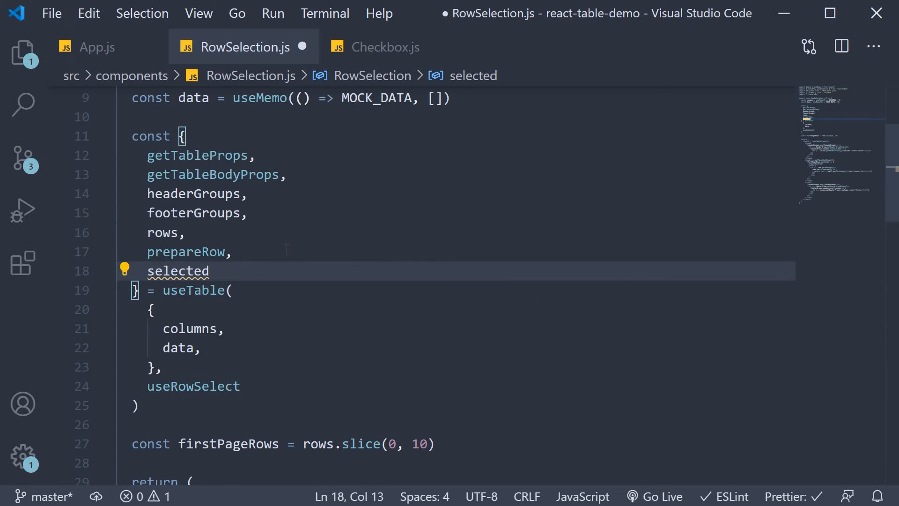
text(FlatRows)
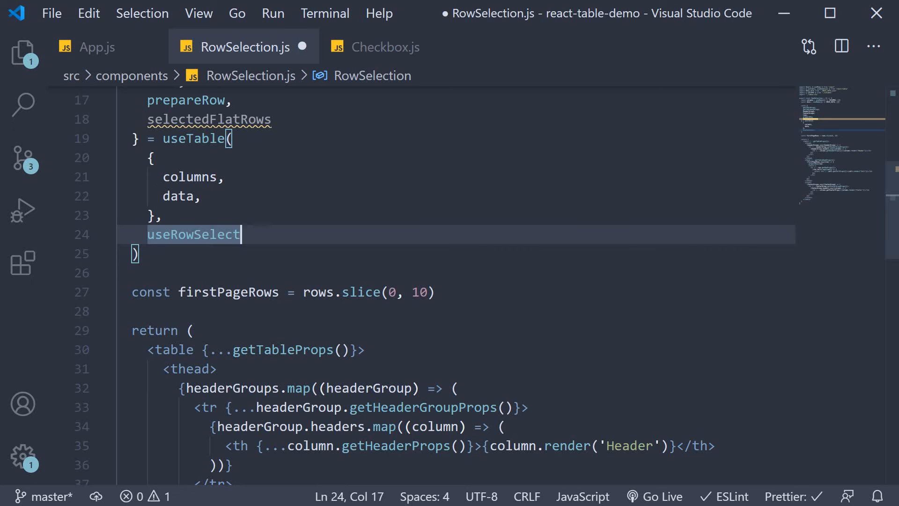
Add a hooks callback after useRowSelect that calls hooks.visibleColumns.push.
key(Enter)
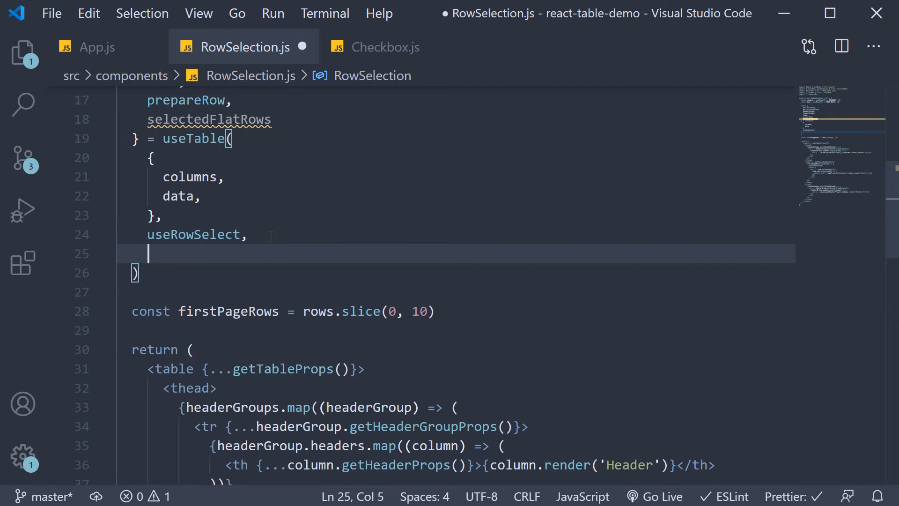
mouse_move(214, 139)
text(() => {)
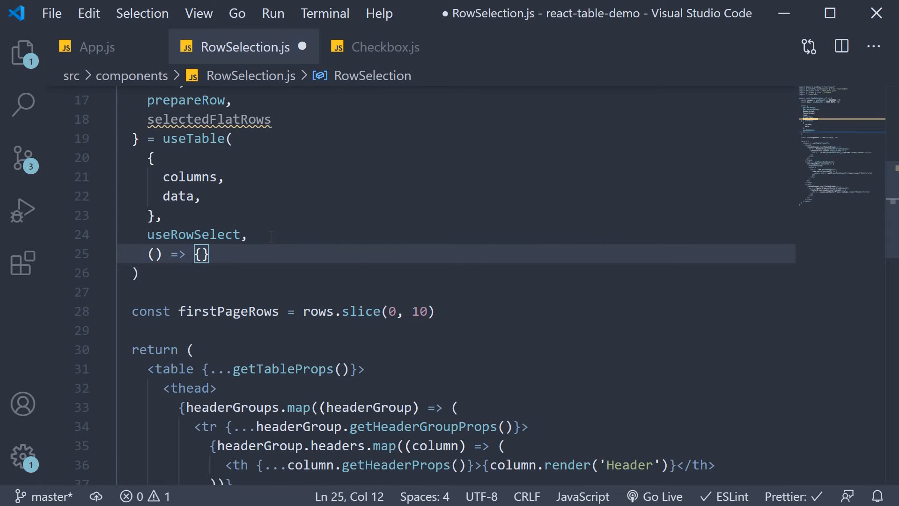
text(hooks)
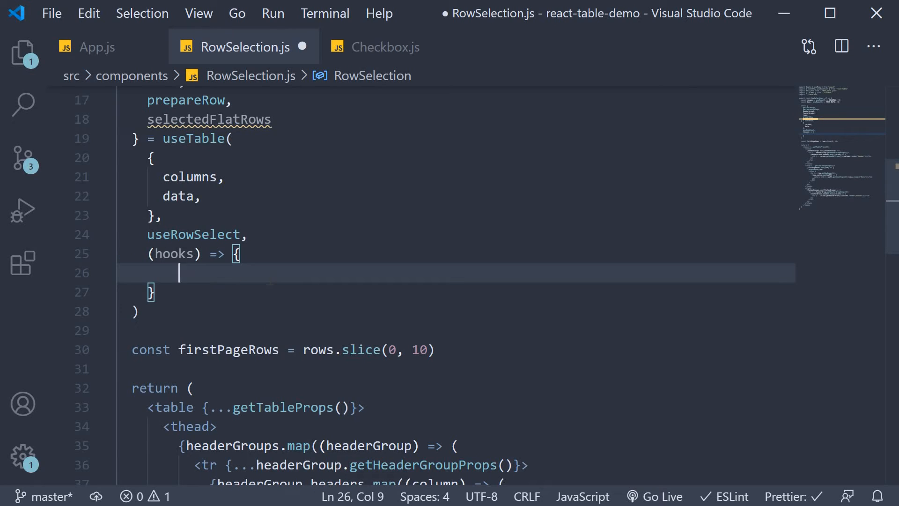
text(h)
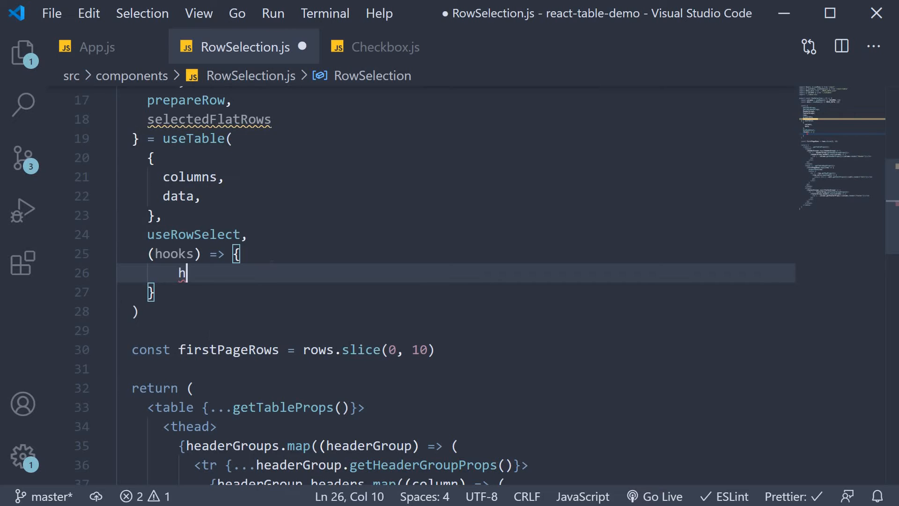
text(ooks.visi)
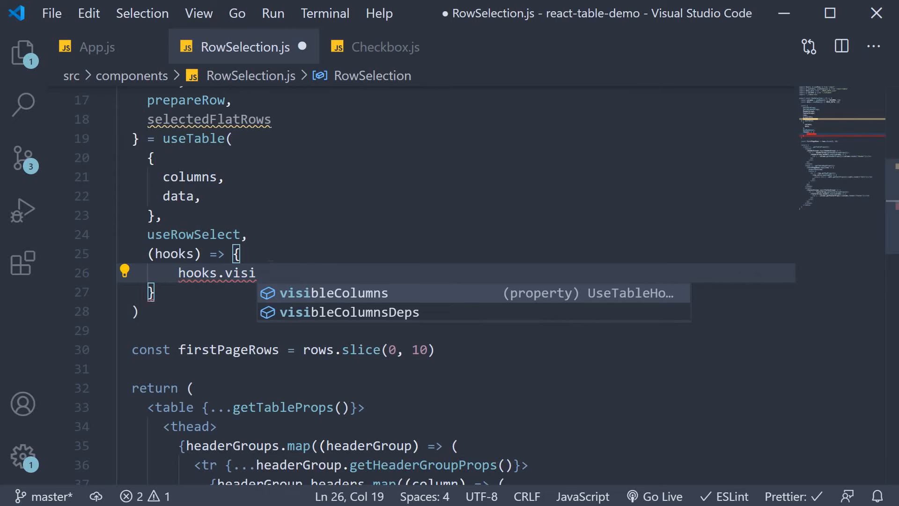
key(Tab)
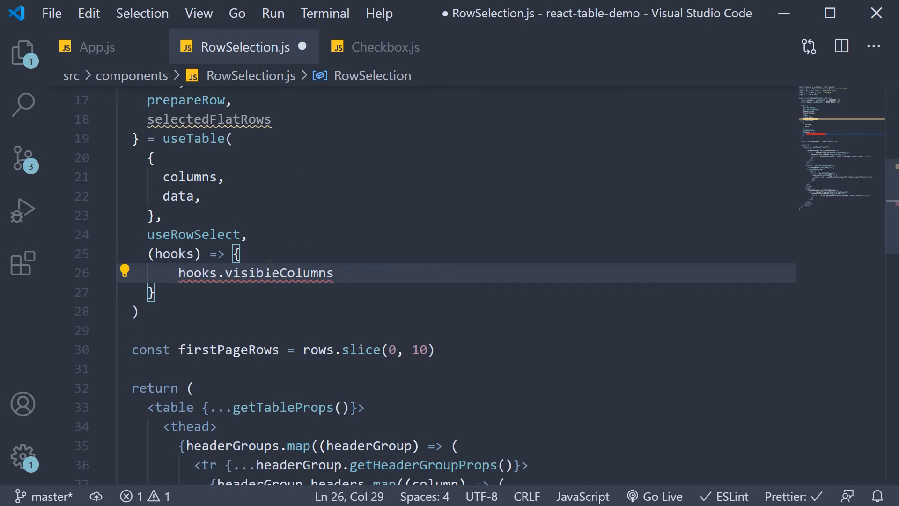
text(.push(() => {)
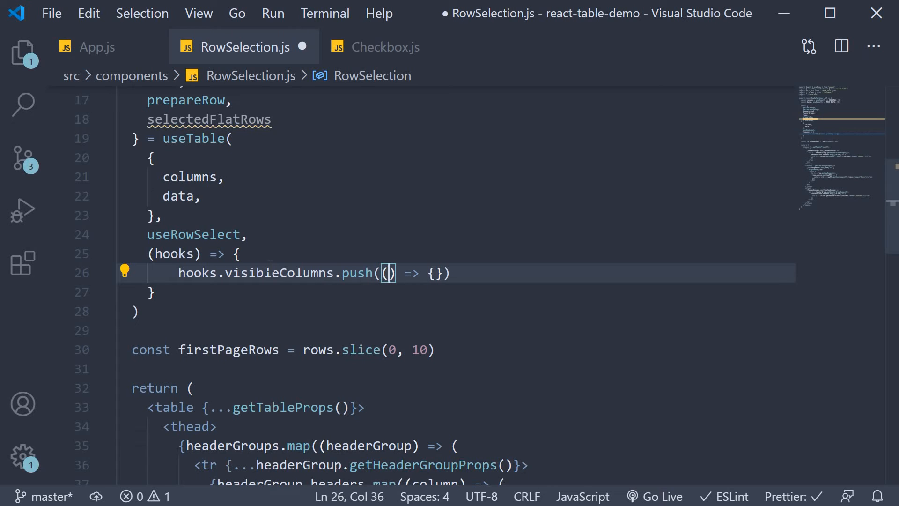
Define a 'selection' column whose Header renders a Checkbox with getToggleAllRowsSelectedProps().
text(columns)
text(return)
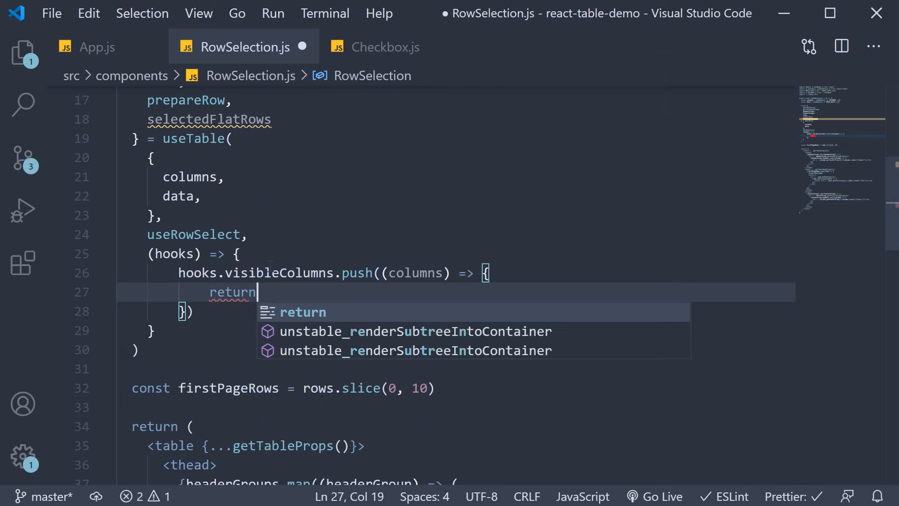
text([)
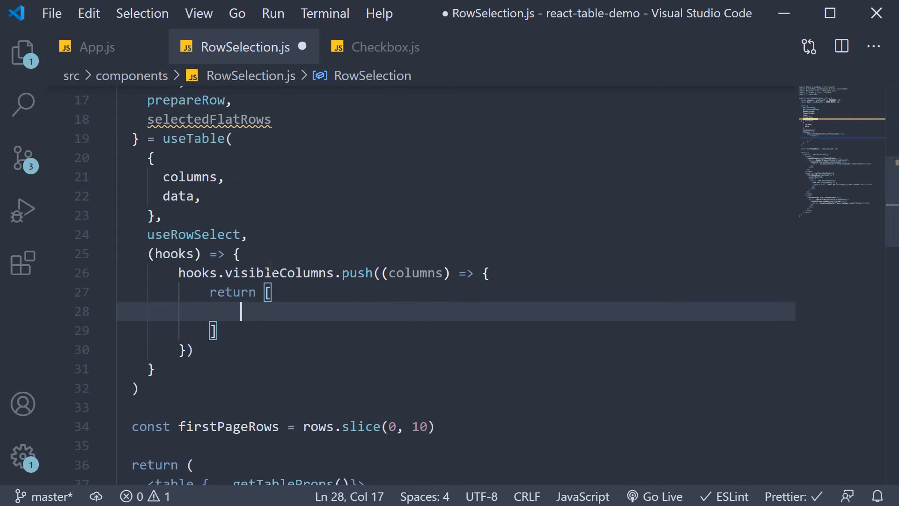
text({)
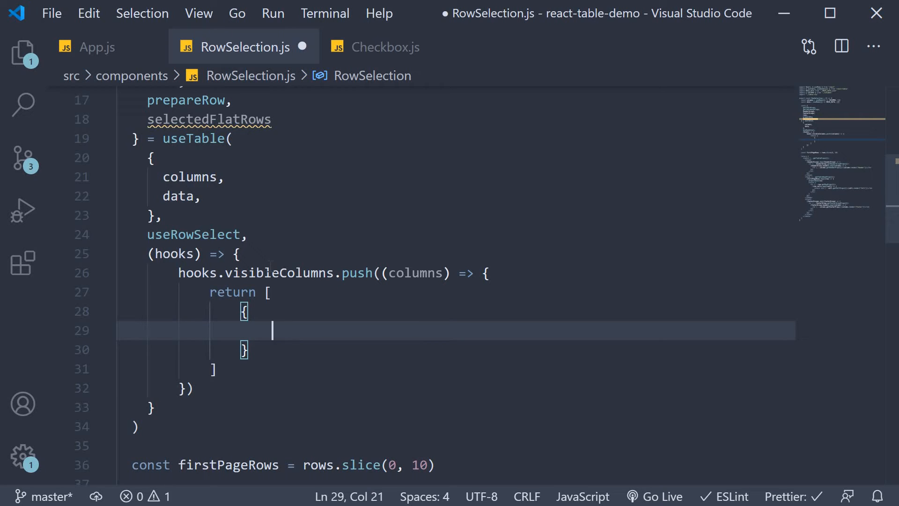
text(id:)
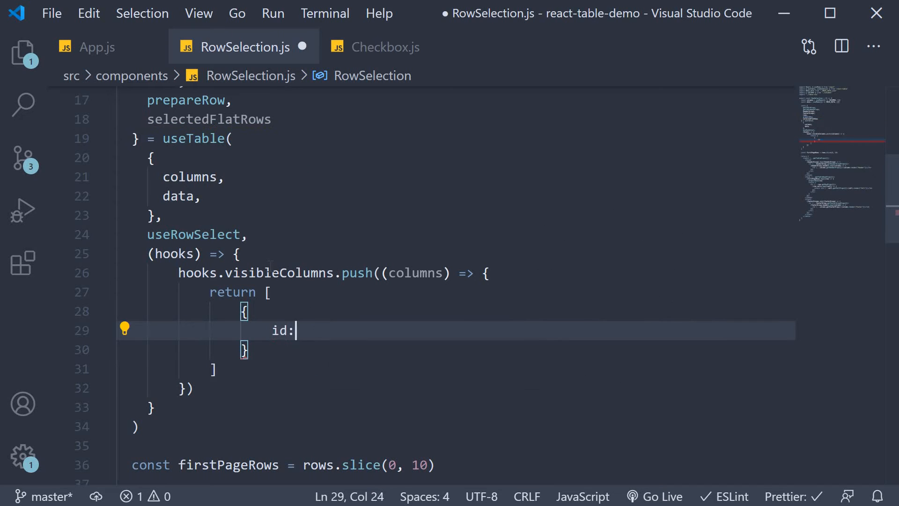
text('selection',)
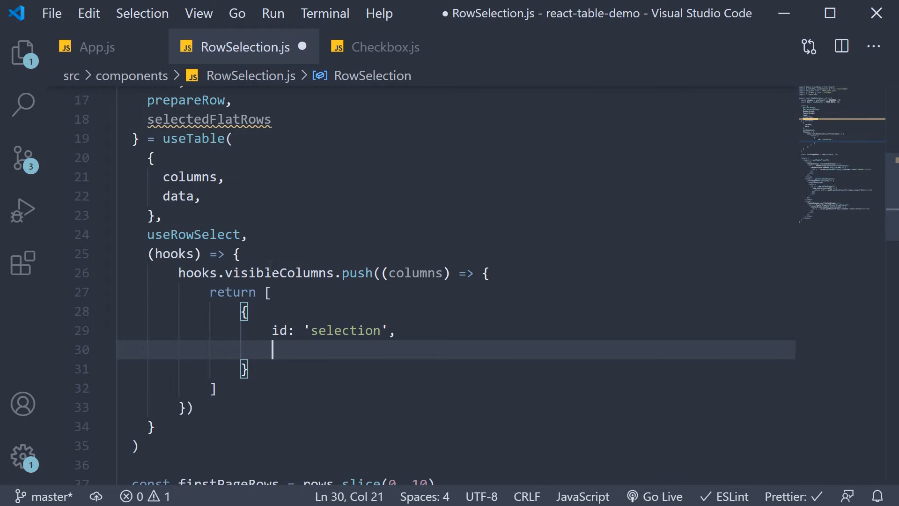
text(Header:)
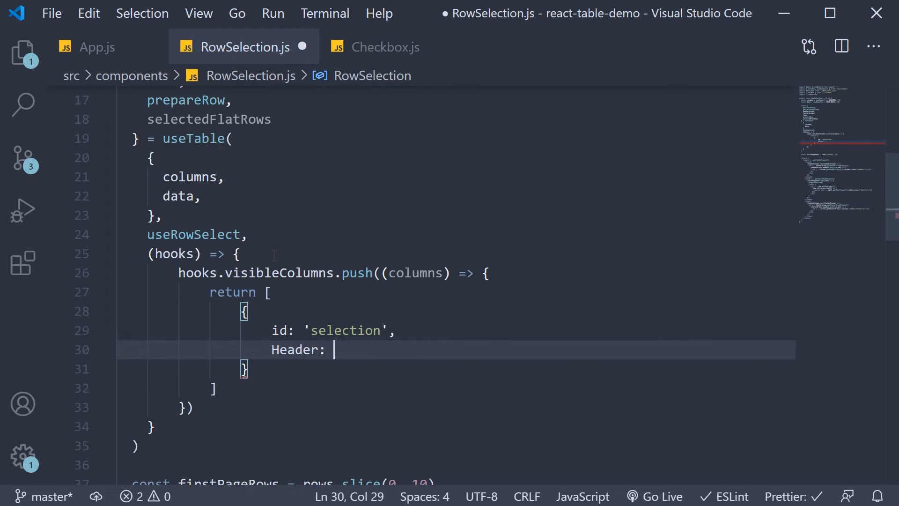
text(() => ())
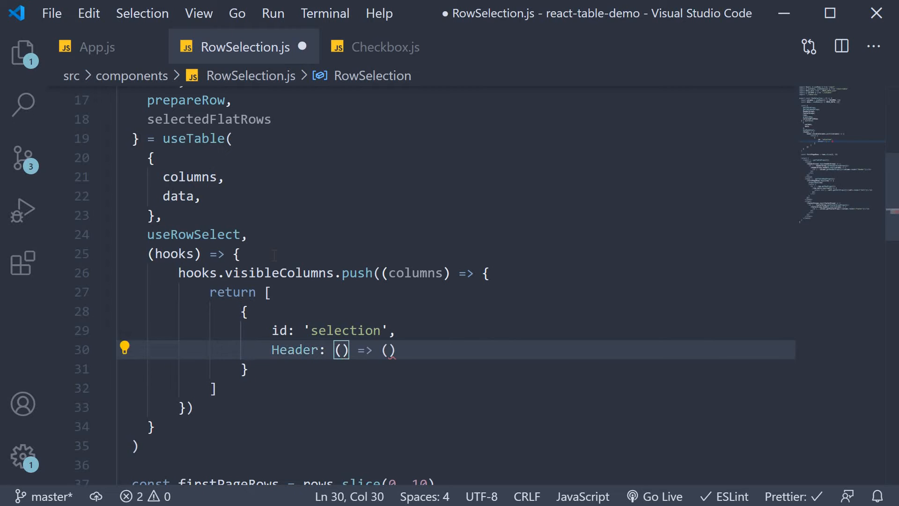
text({})
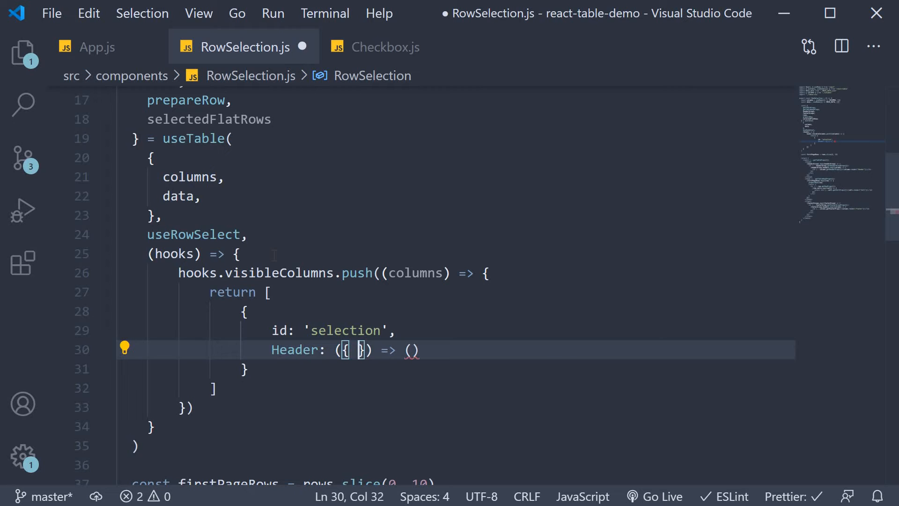
text(getToggleAllRowsSelectedProps)
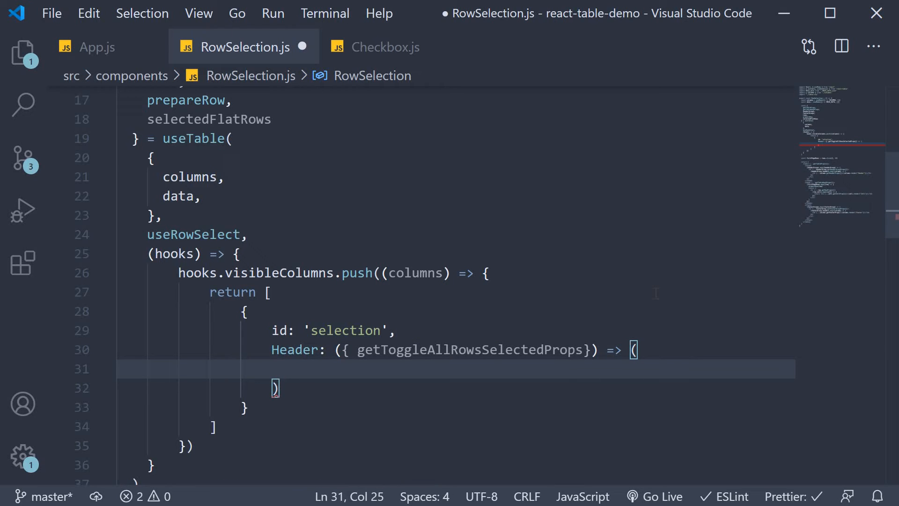
text(<Checkbox {} />)
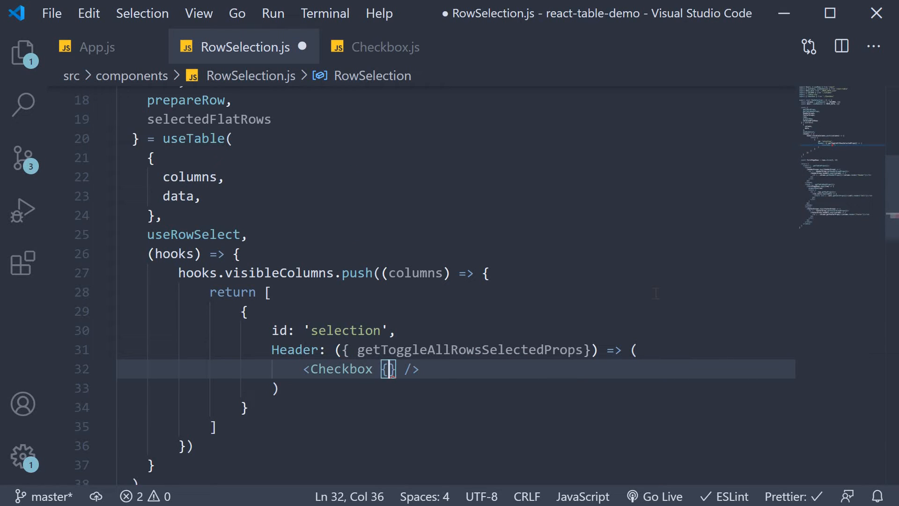
text(...getToggleAllRowsSelectedProps())
text(Cell:)
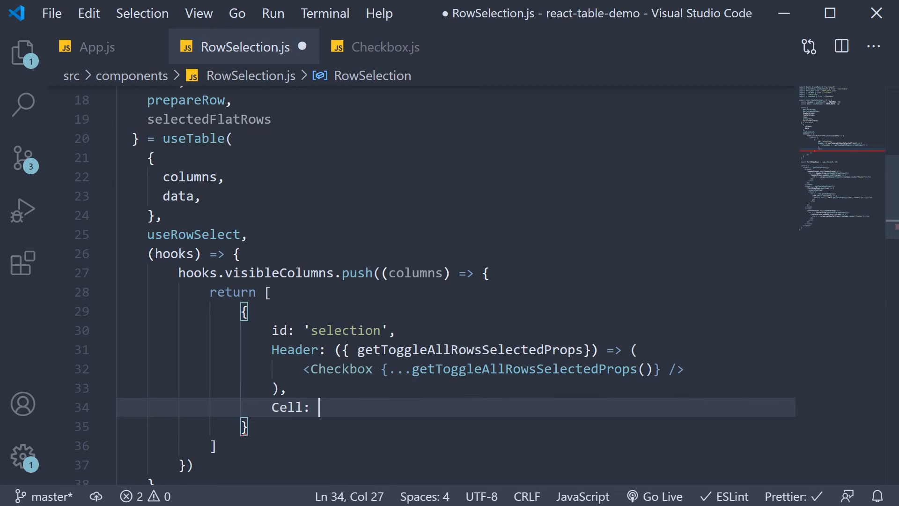
Give the selection column a per-row Checkbox Cell, followed by ...columns.
text(({ row }))
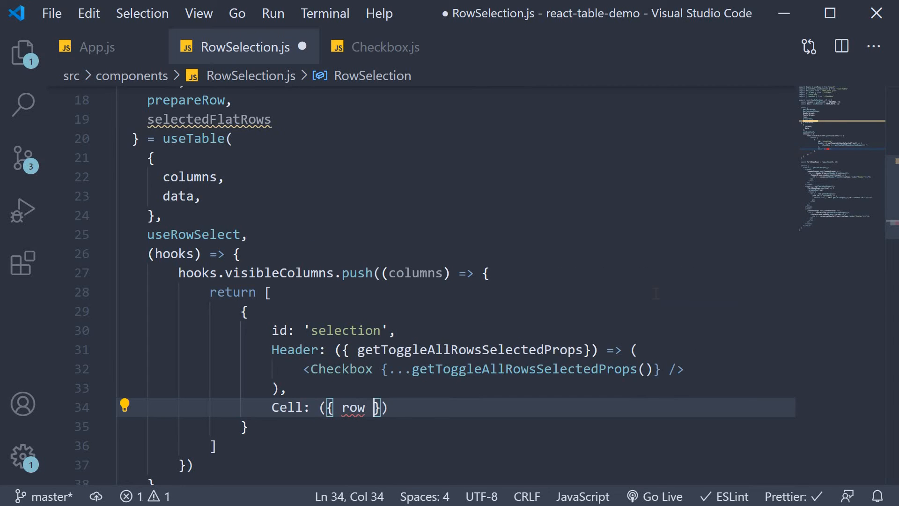
text(=> ()
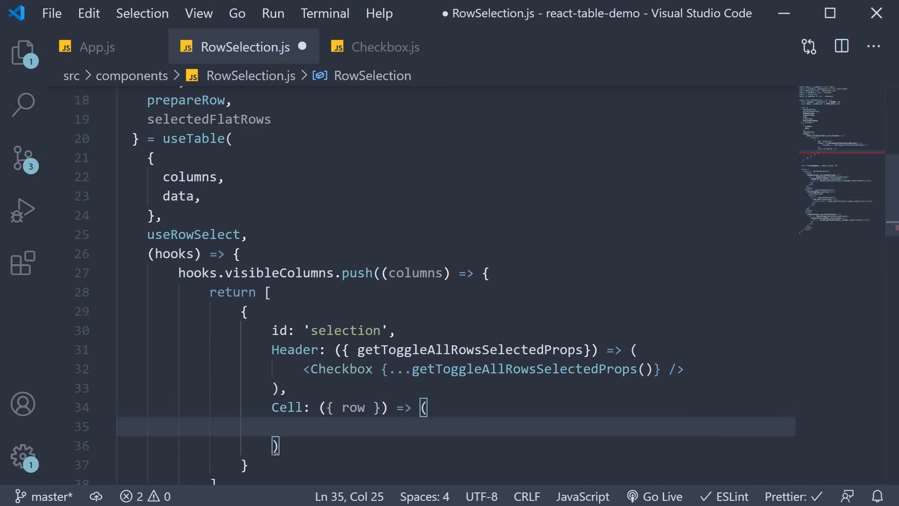
text(<Checkbox)
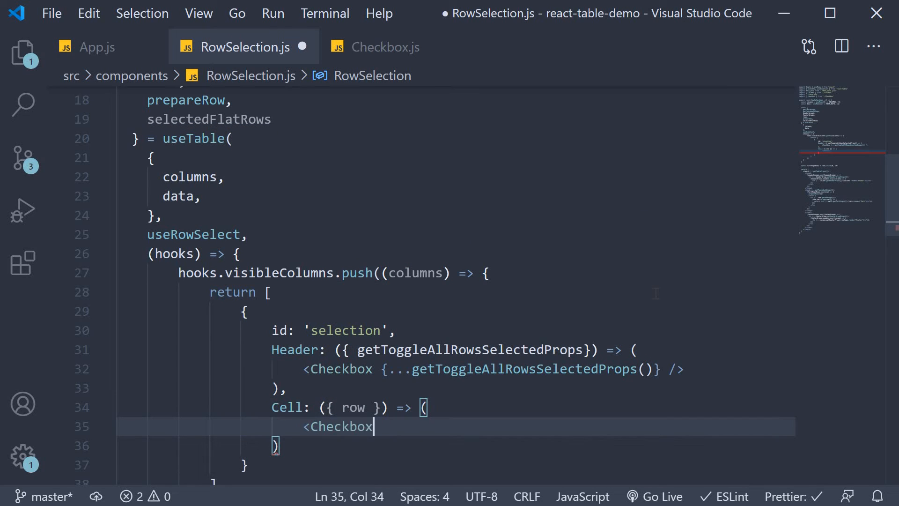
text({...} />)
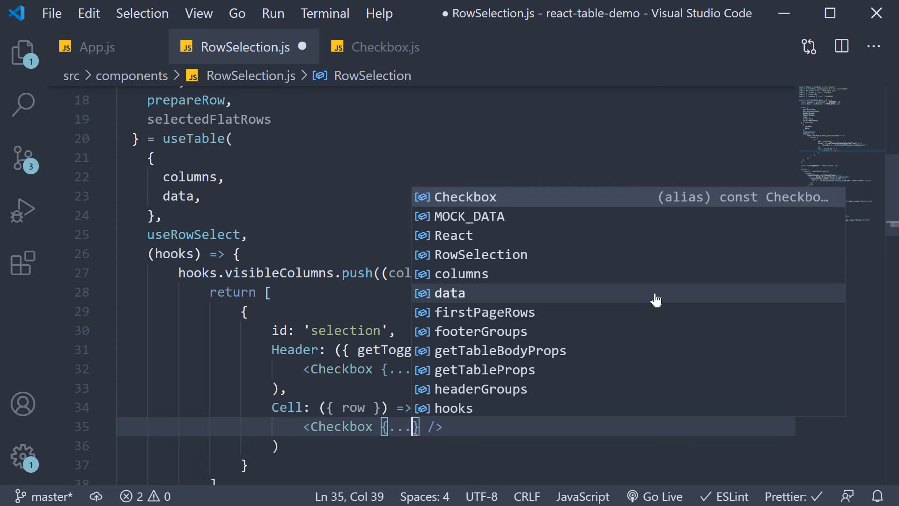
text(row.getToggleRowSelectedProps)
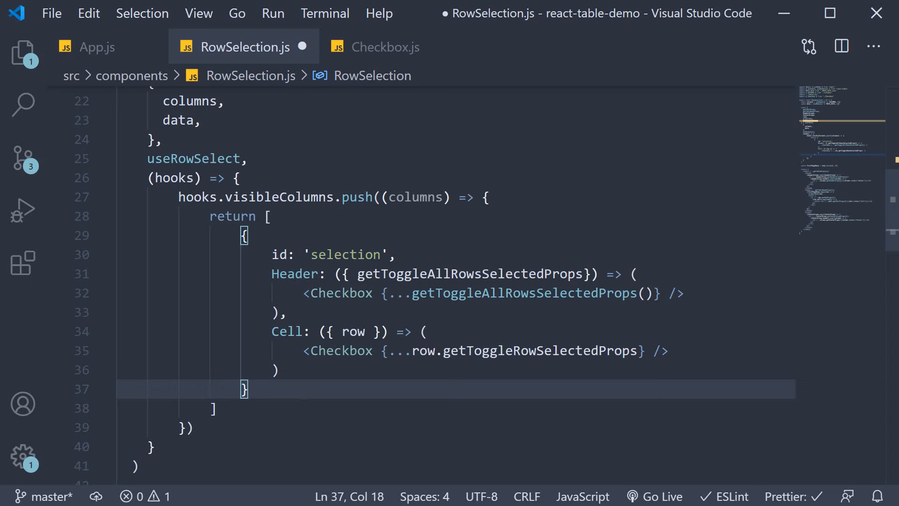
text(,)
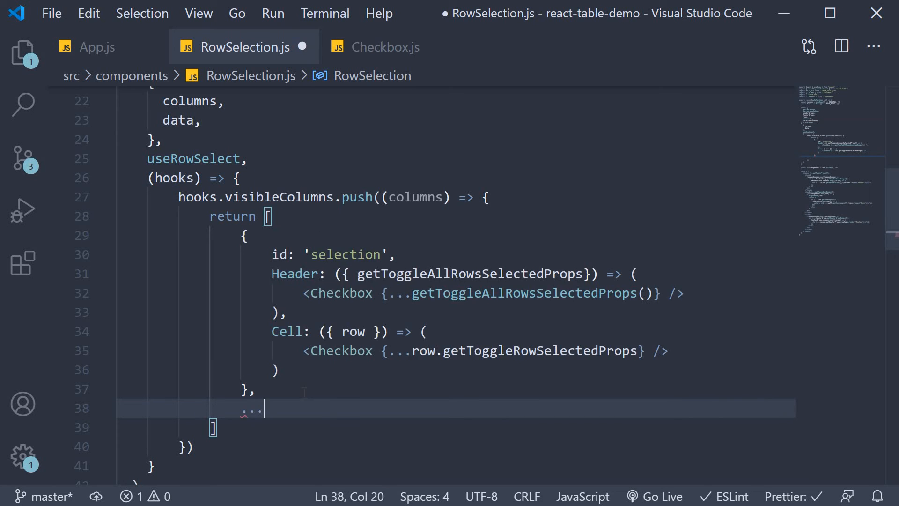
text(columns)
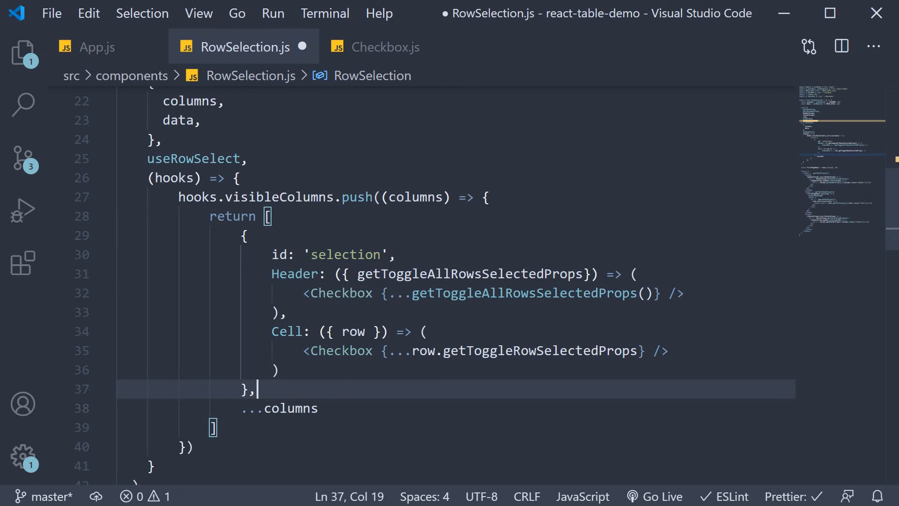
After </tfoot>, add a pre/code block with JSON.stringify of selectedFlatRows' original data, indent 2.
scroll(down, 3)
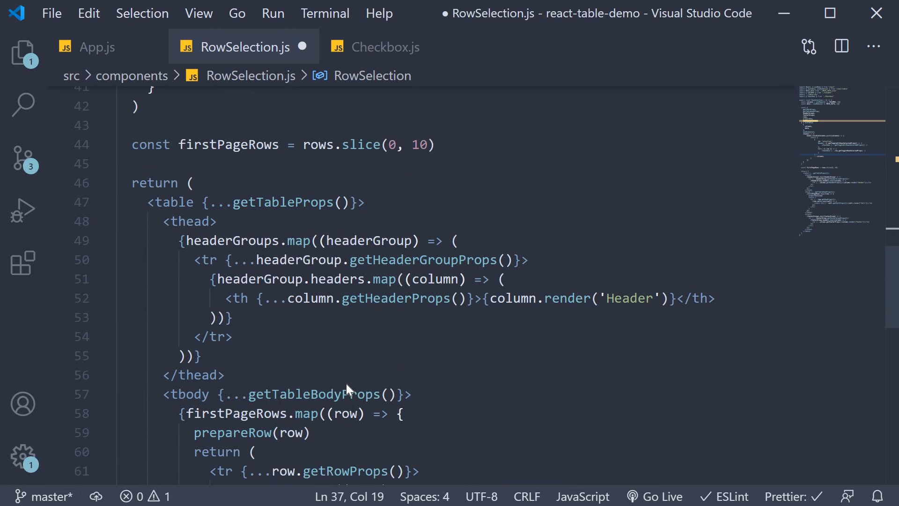
key(Enter)
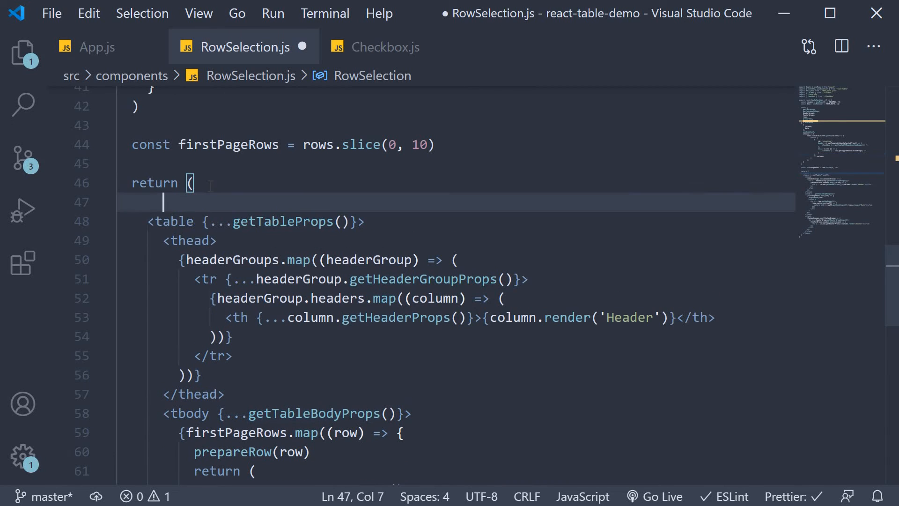
scroll(down, 3)
text(</>)
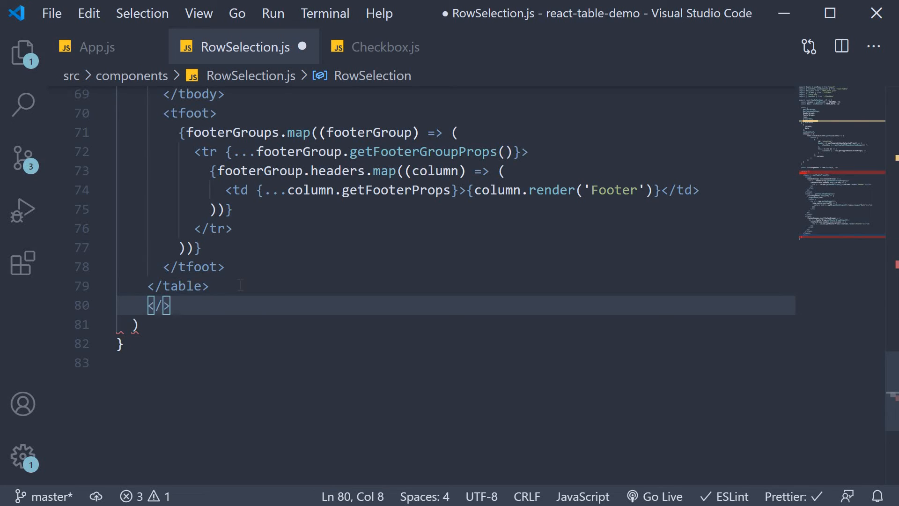
double_click(291, 225)
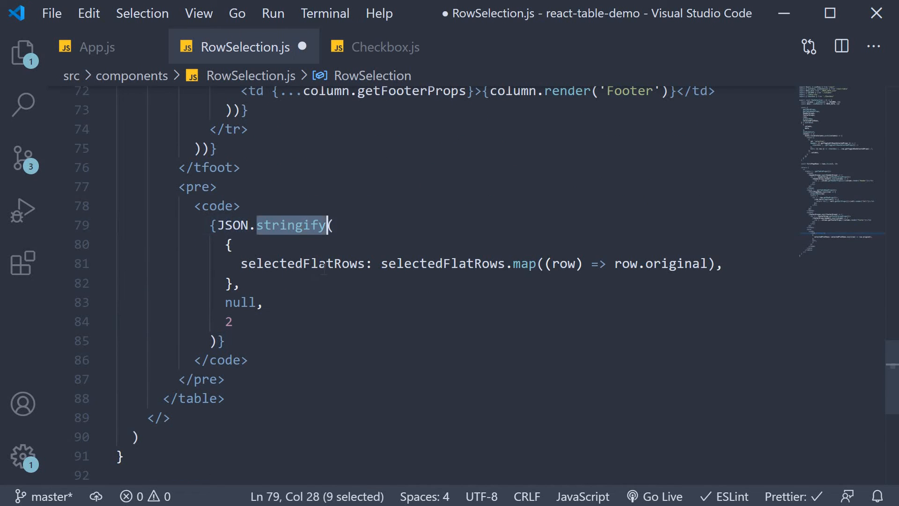
double_click(302, 263)
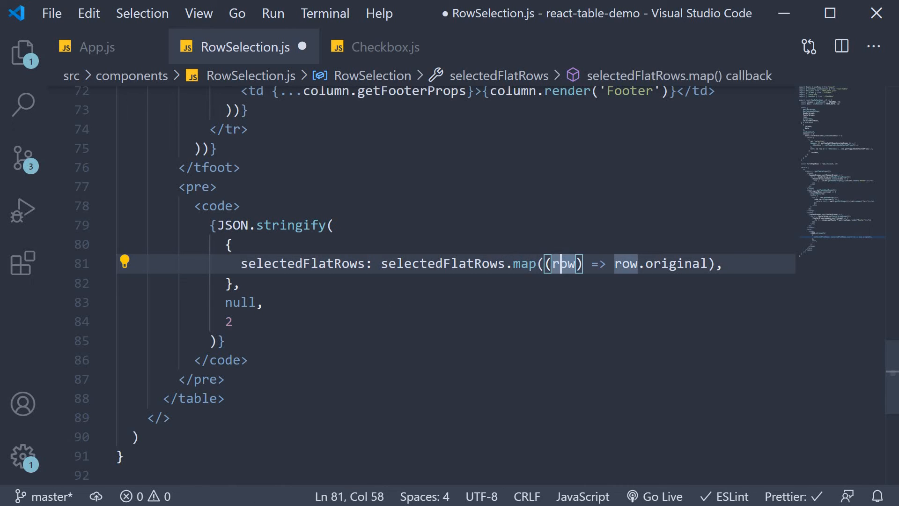
double_click(663, 263)
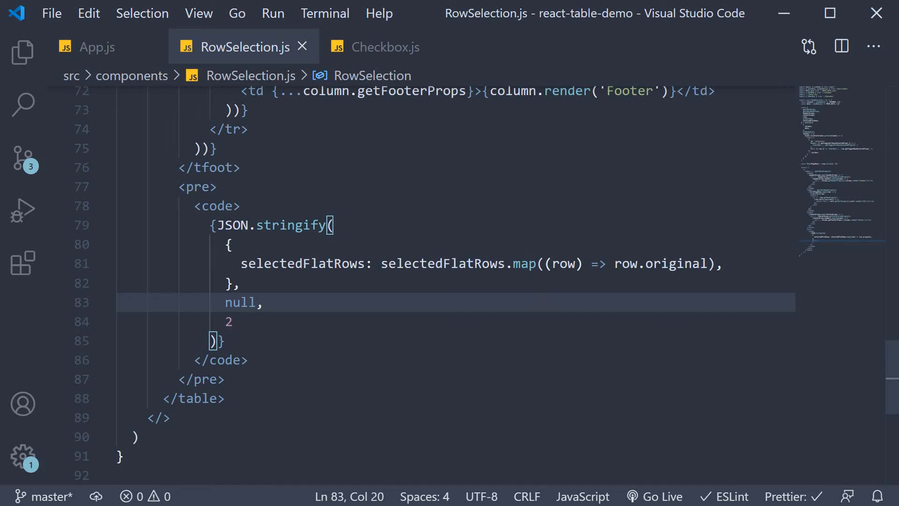
Inspect the checkbox column and empty selectedFlatRows JSON at localhost:3000.
click(371, 46)
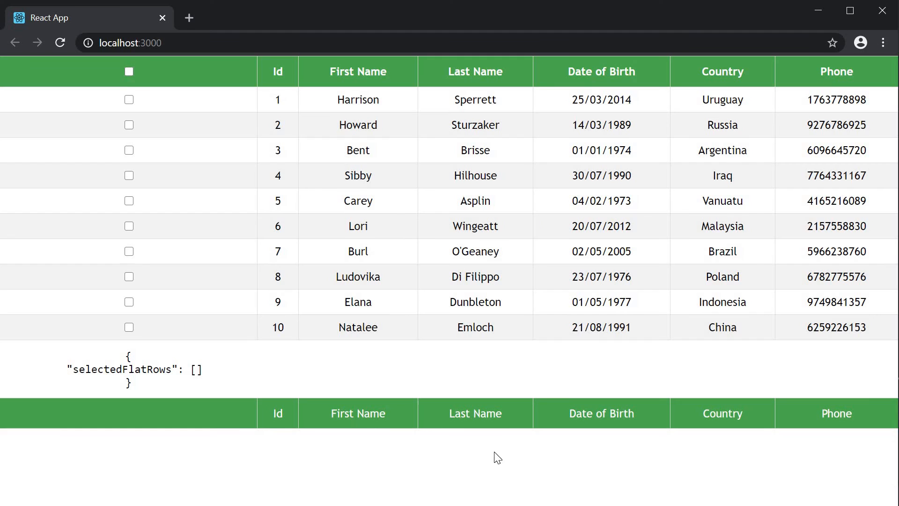
mouse_move(179, 369)
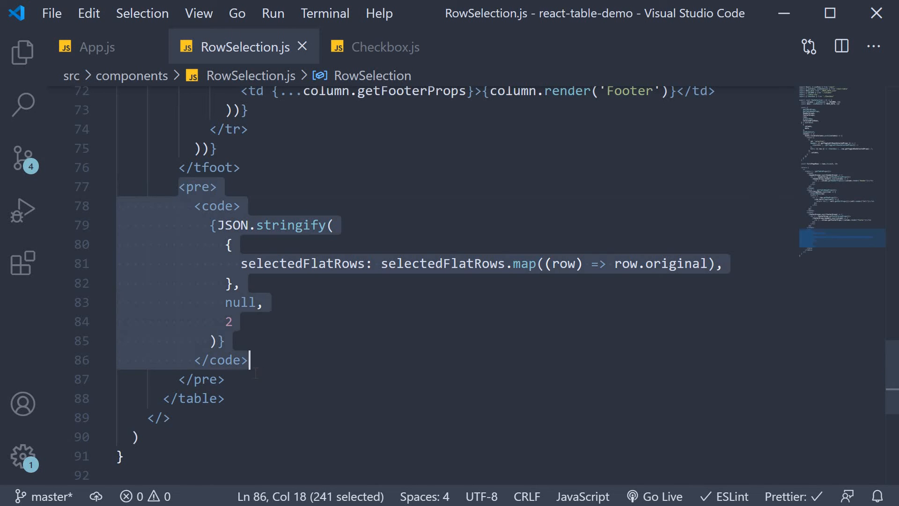
Move the JSON pre block after </table> and delete className='App' from App.js's div.
key(Delete)
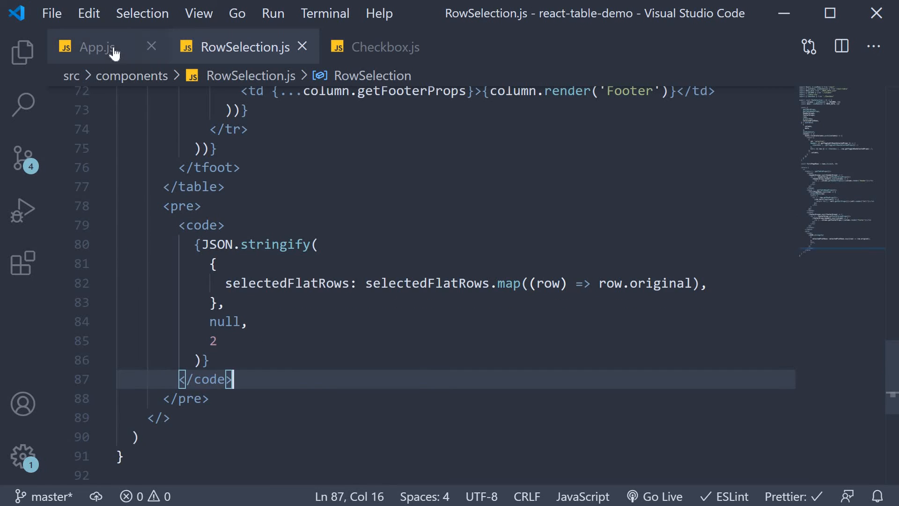
click(91, 46)
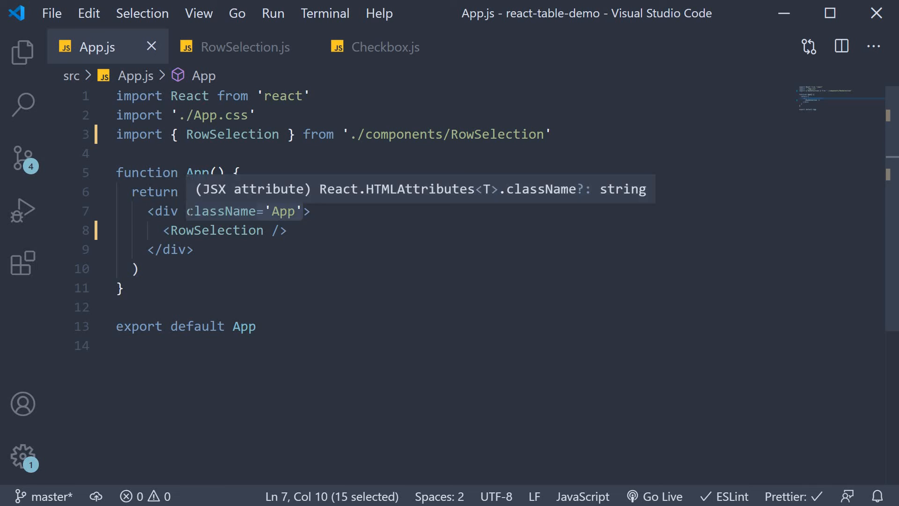
key(Delete)
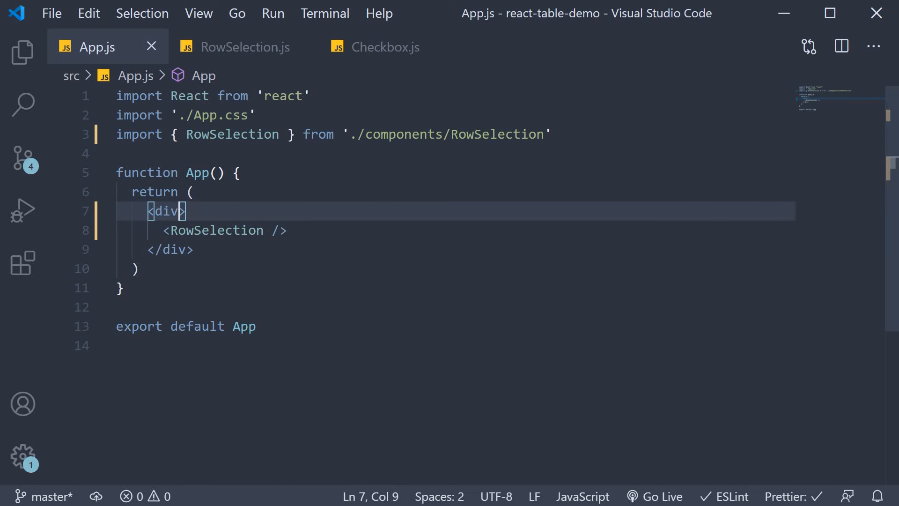
mouse_move(319, 298)
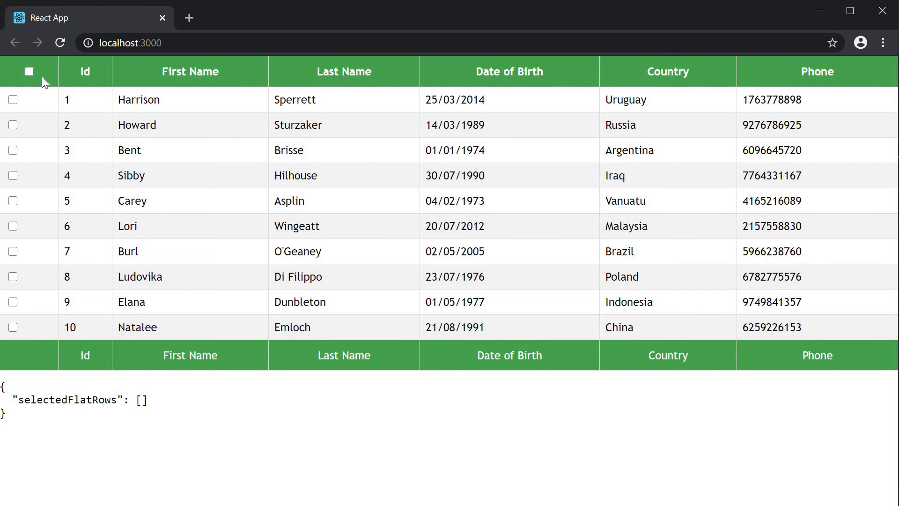
mouse_move(34, 191)
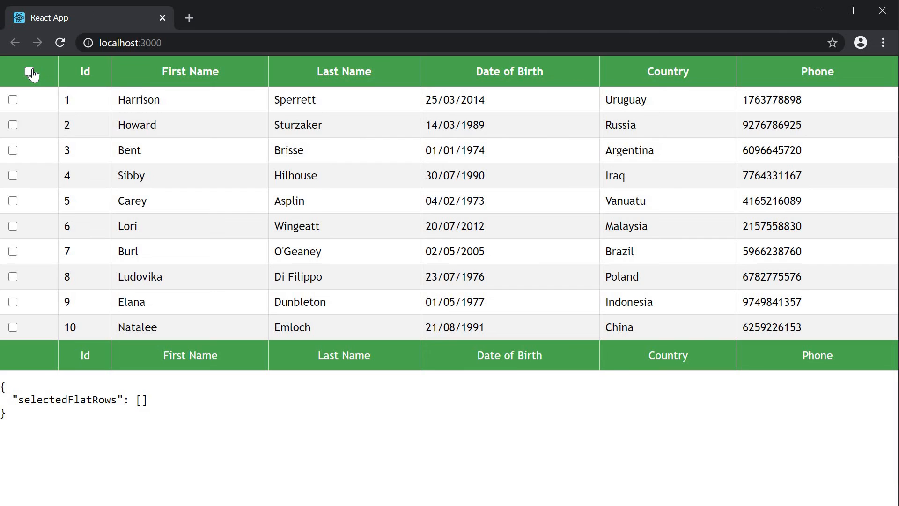
mouse_move(32, 74)
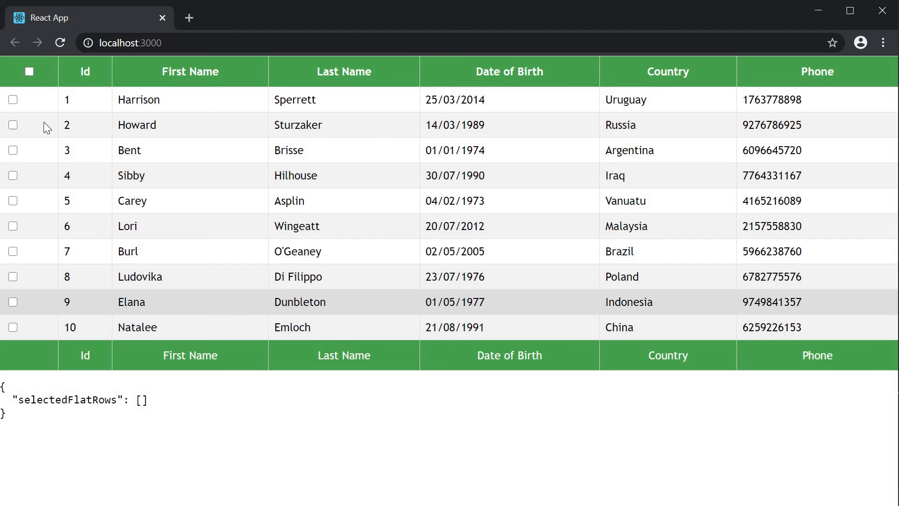
Add () after row.getToggleRowSelectedProps in the Cell checkbox, then recheck Chrome.
click(13, 99)
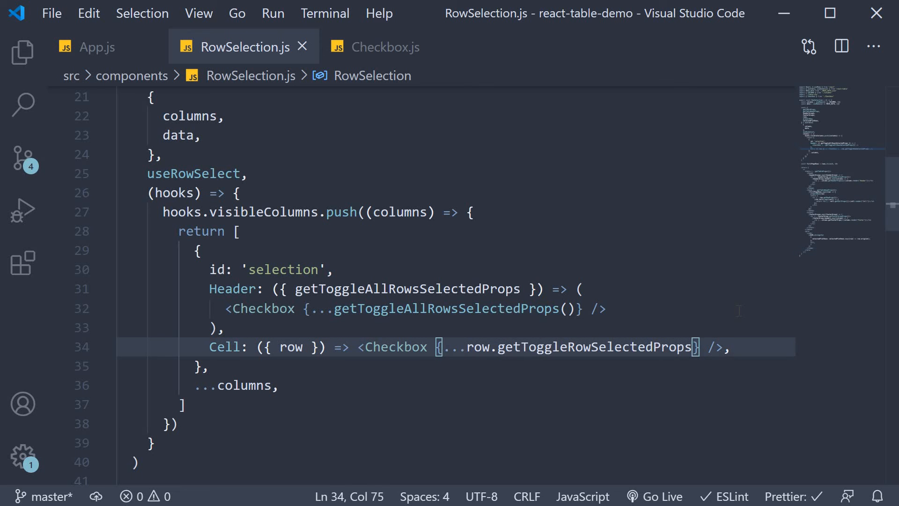
text(())
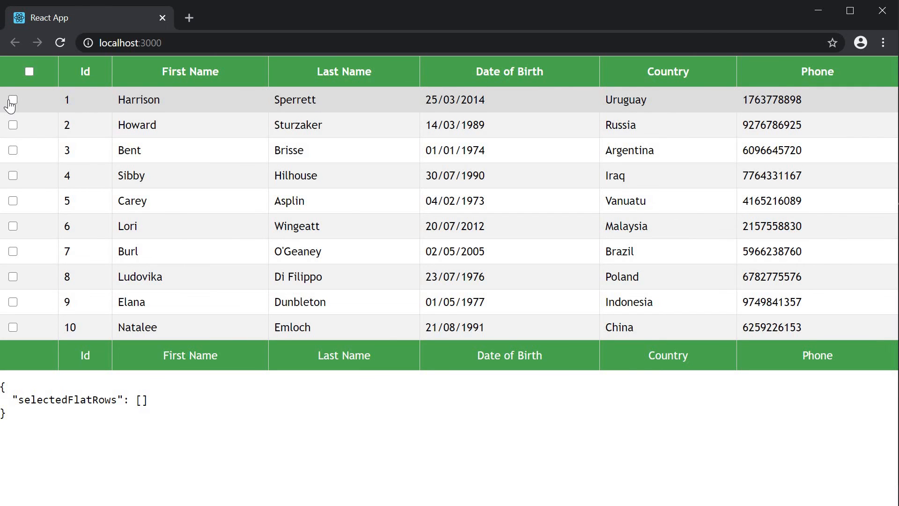
click(13, 100)
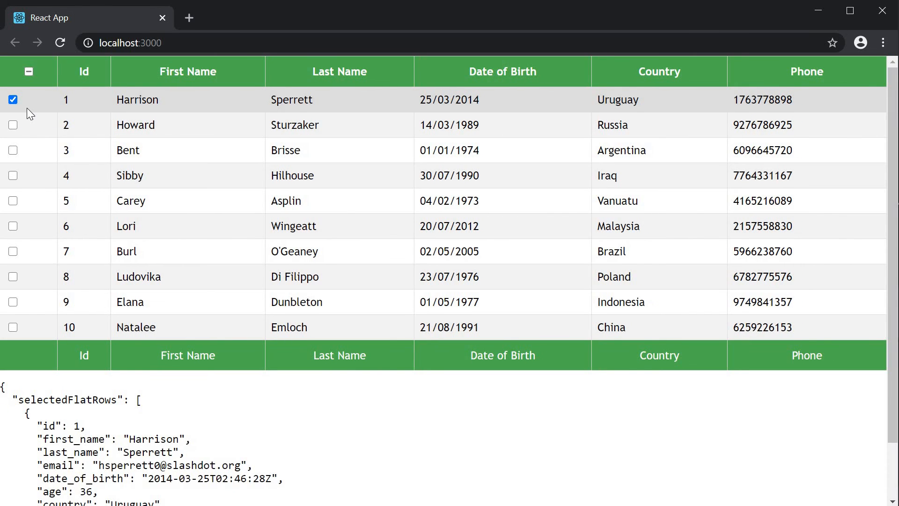
mouse_move(159, 206)
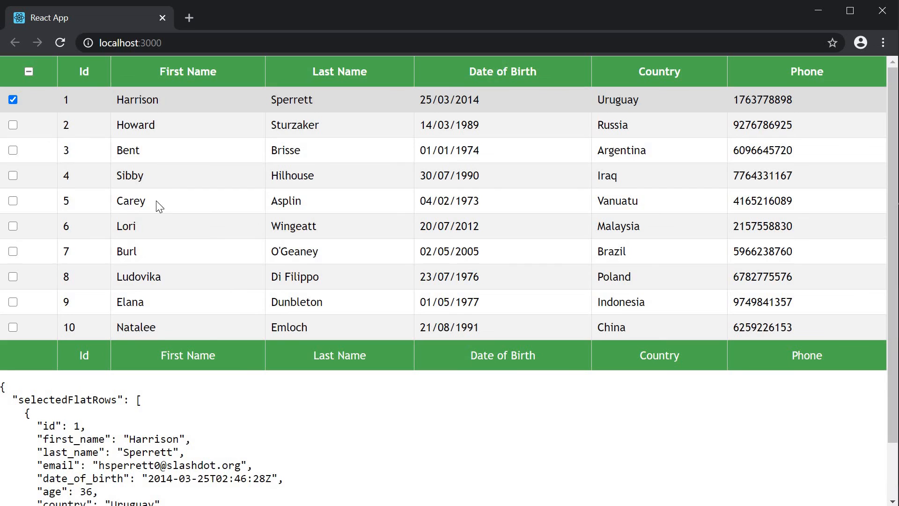
scroll(down, 3)
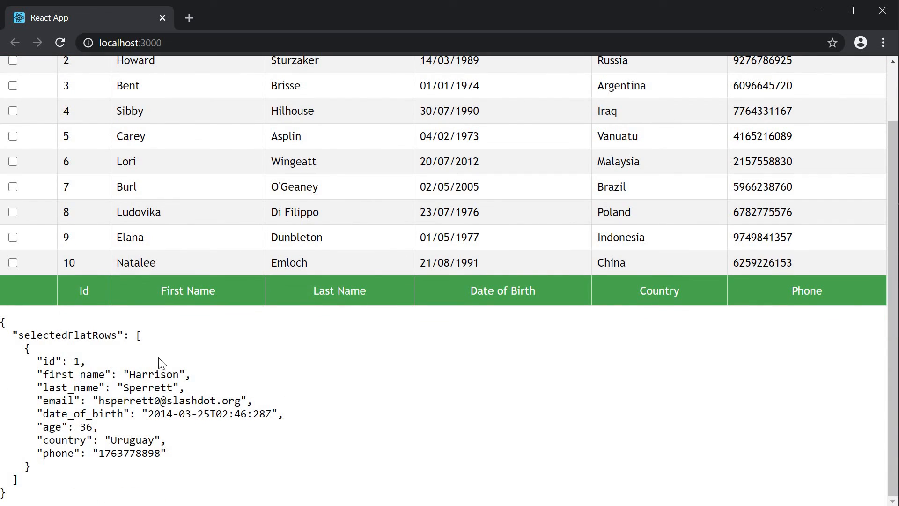
mouse_move(143, 364)
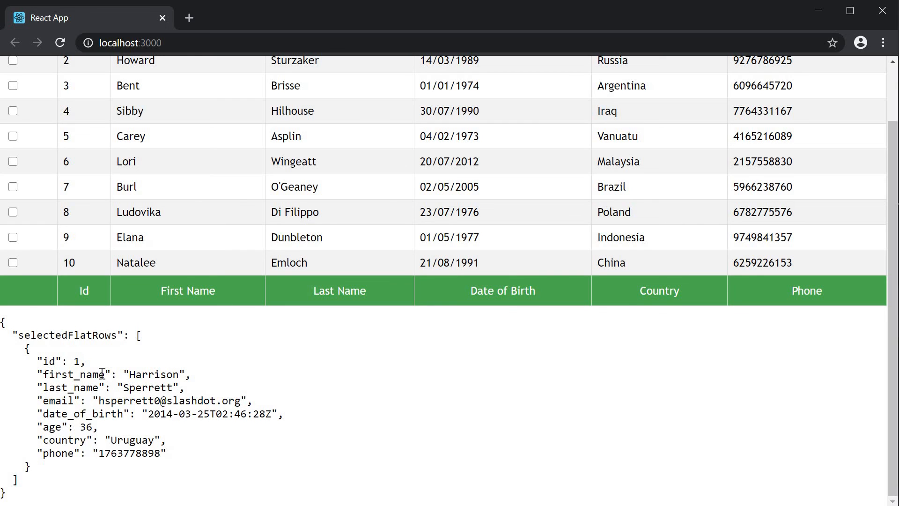
mouse_move(143, 431)
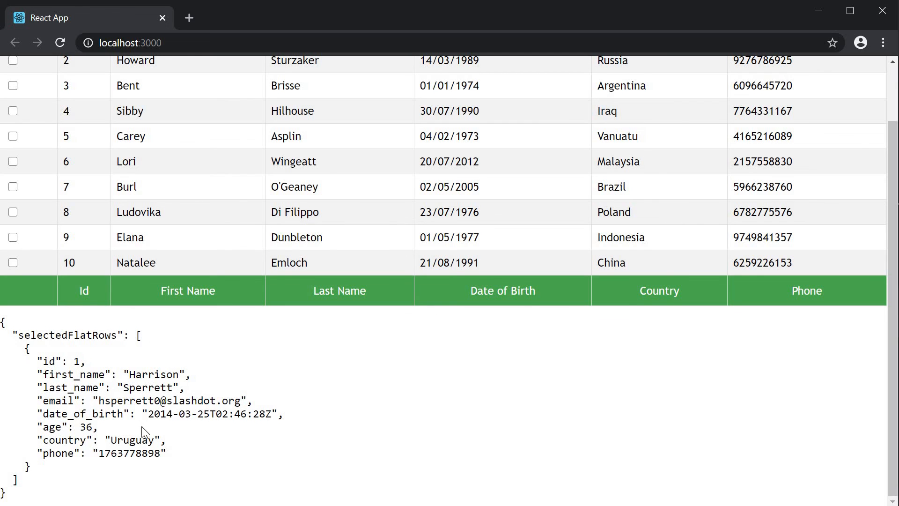
mouse_move(143, 401)
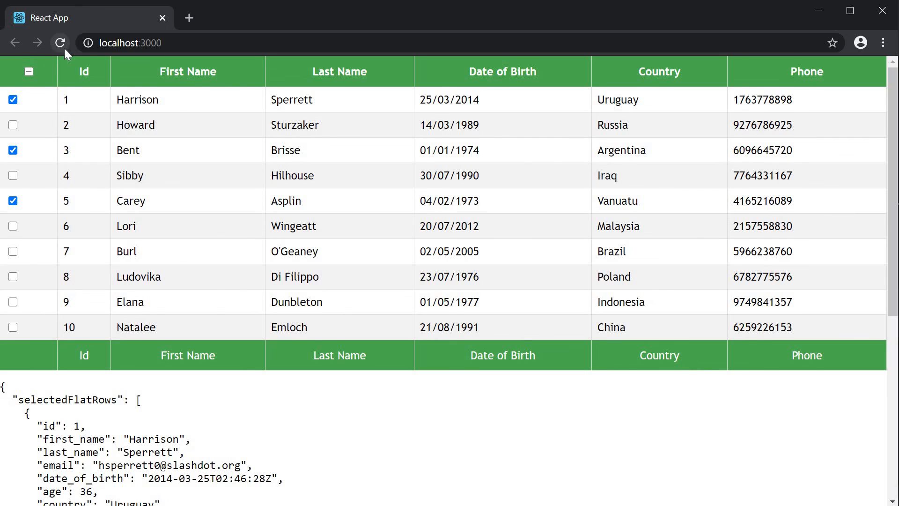
Reload the page, toggle the header checkbox to select then clear all rows, and check the JSON.
click(28, 71)
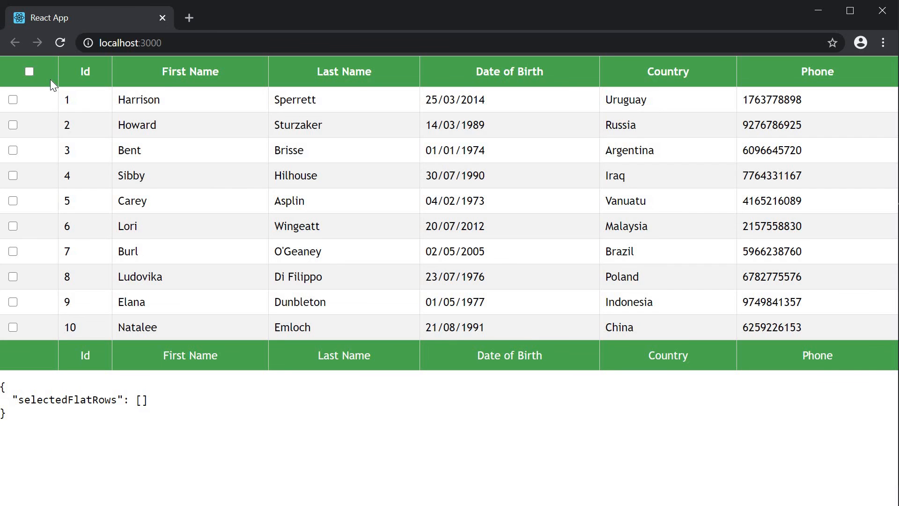
mouse_move(29, 71)
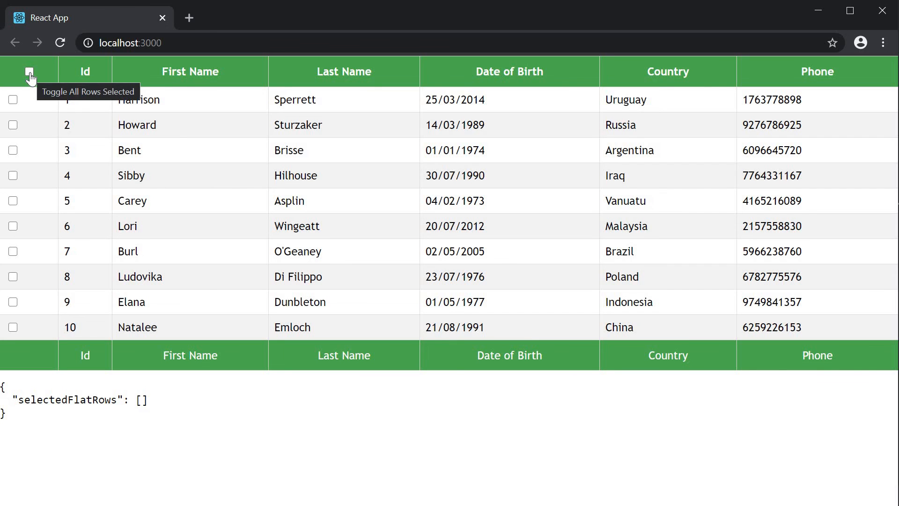
click(29, 71)
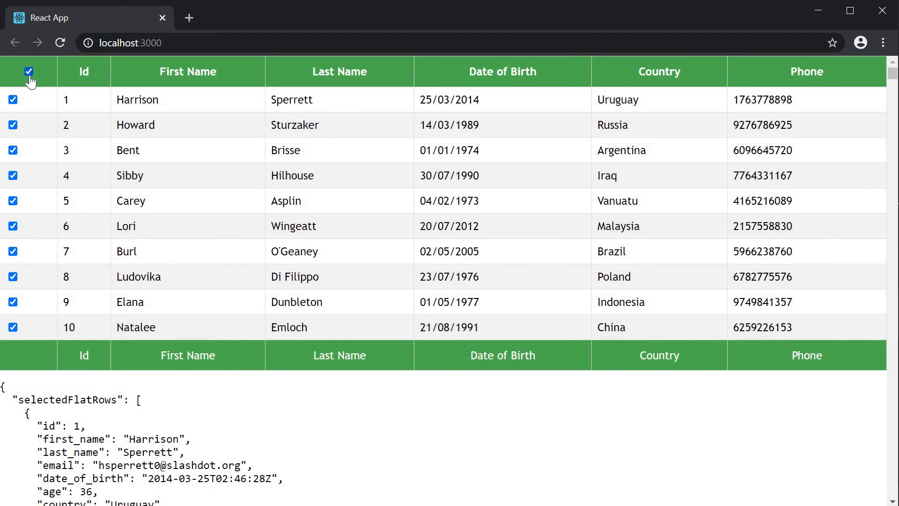
click(29, 72)
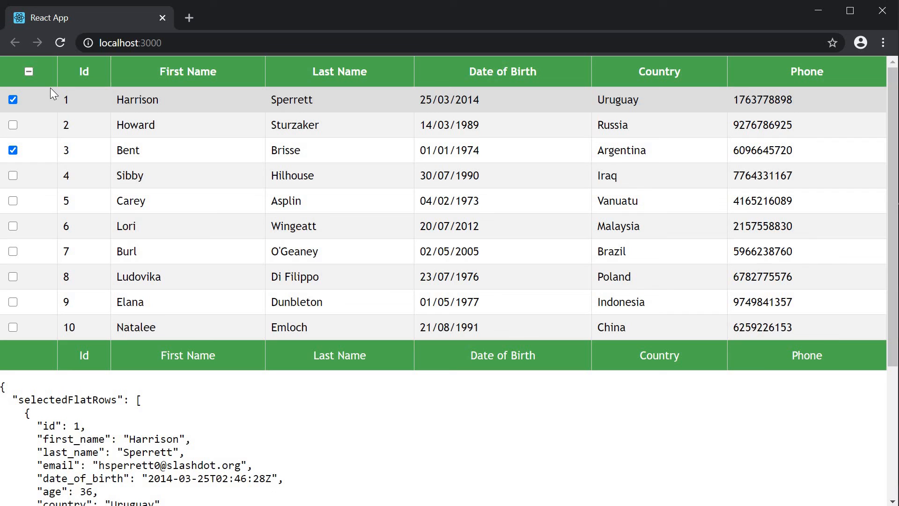
mouse_move(207, 241)
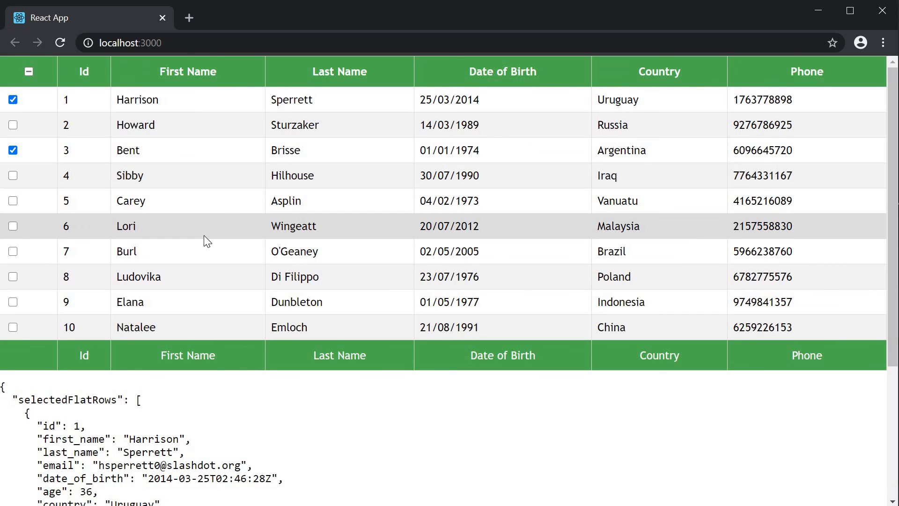
scroll(down, 3)
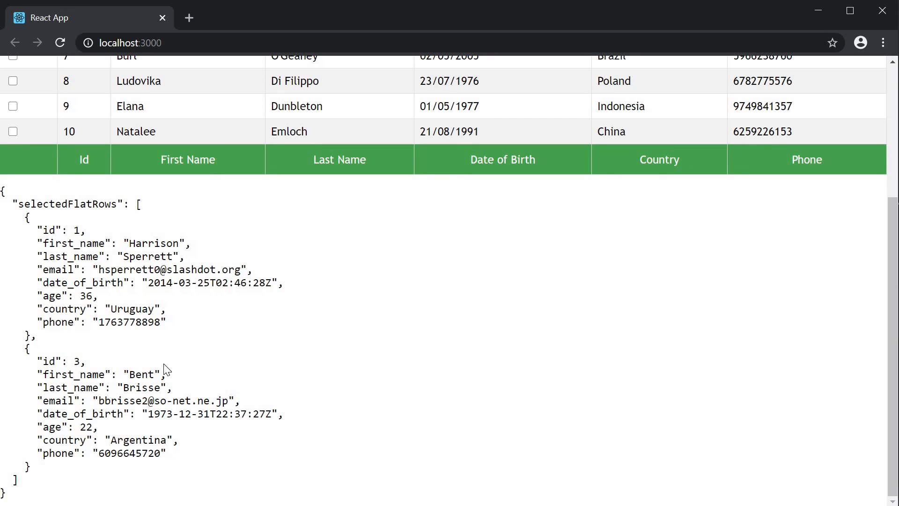
mouse_move(158, 349)
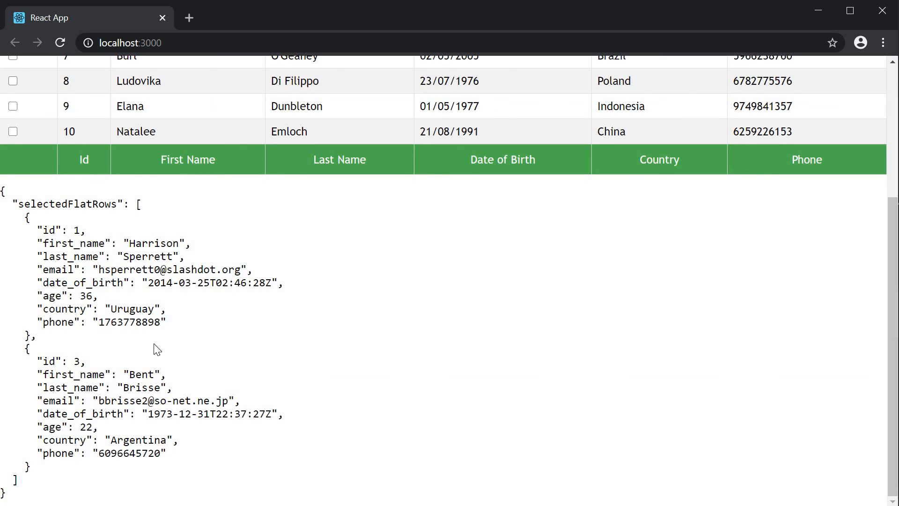
scroll(up, 3)
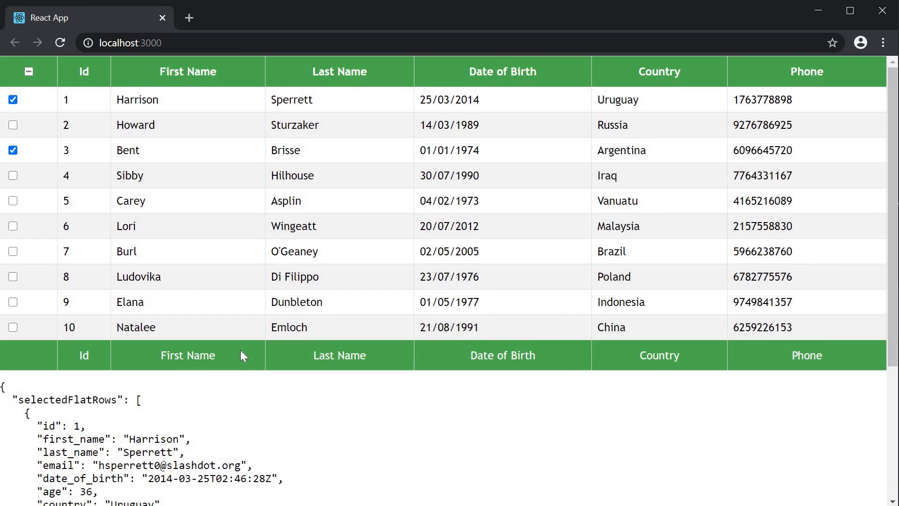